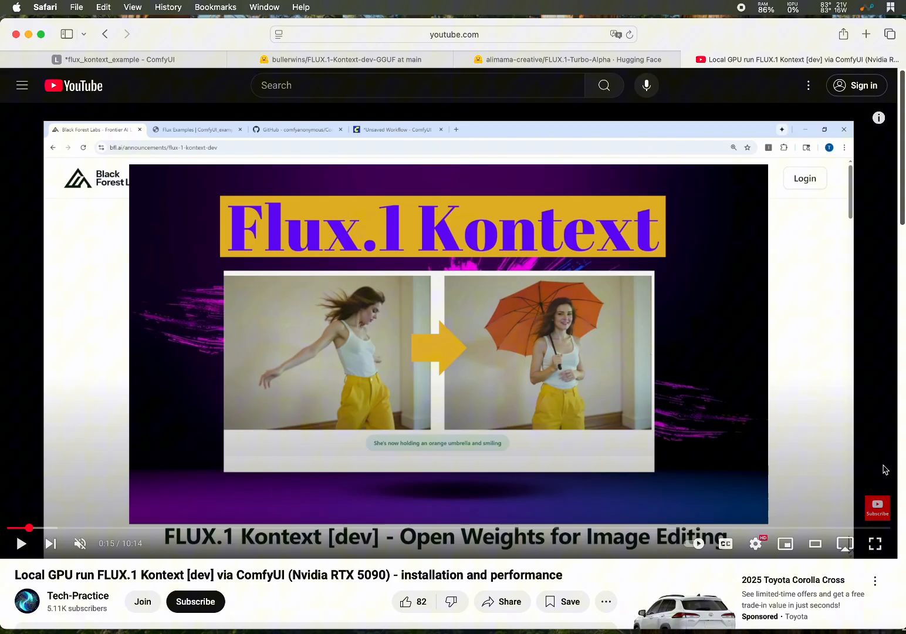
mouse_move(795, 362)
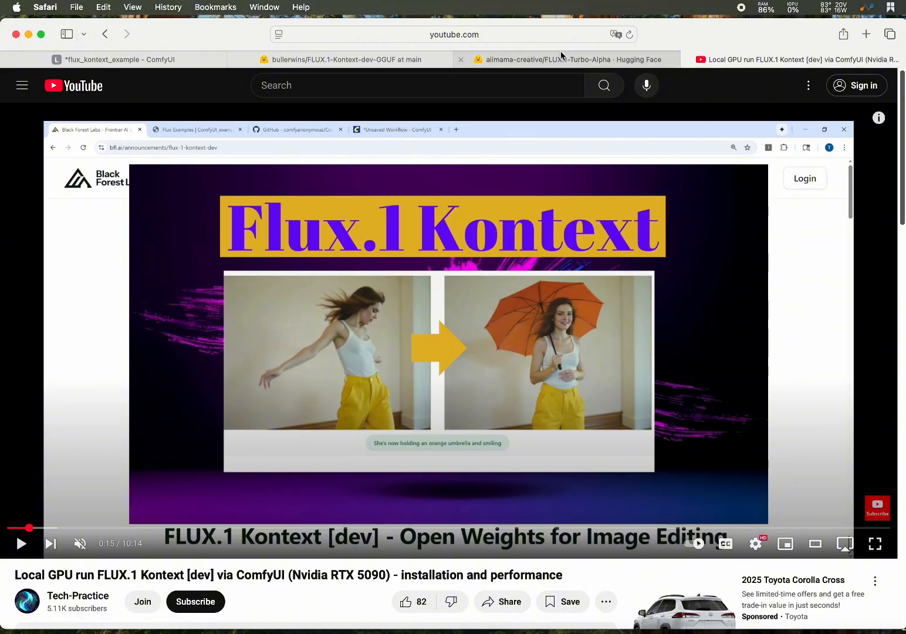
mouse_move(349, 59)
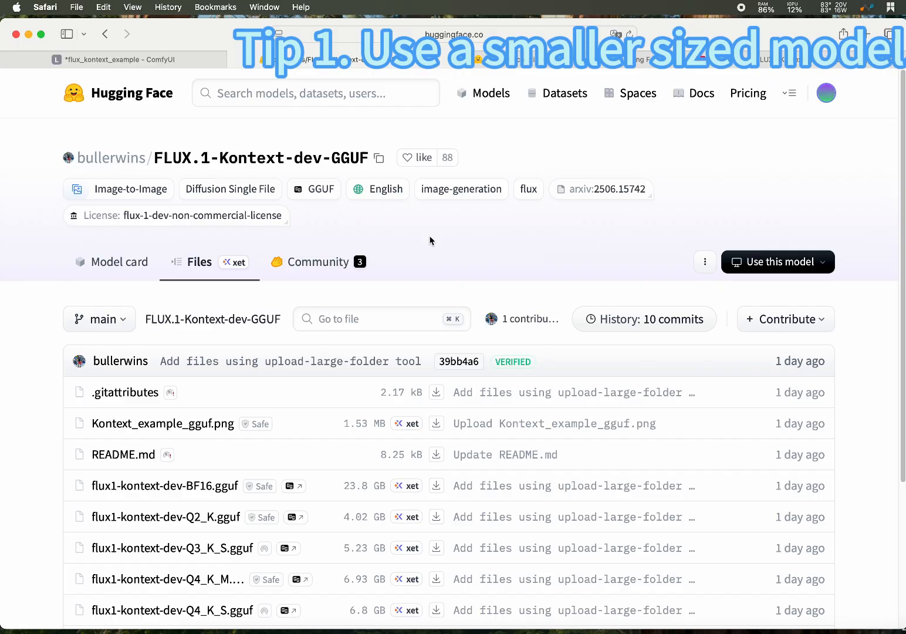
Scroll the Kontext GGUF file list down to the 4.02 GB Q2_K model.
scroll(down, 3)
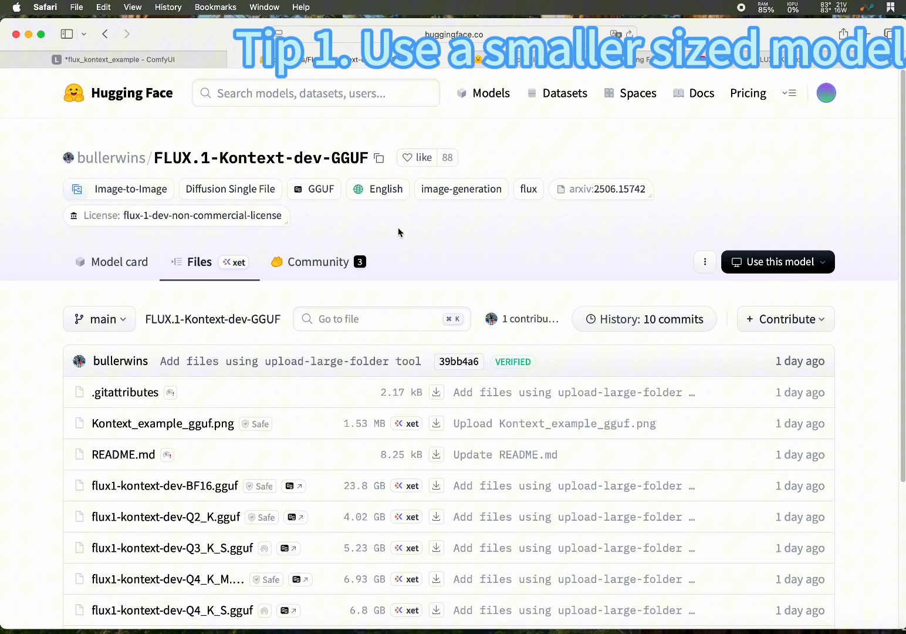
scroll(down, 3)
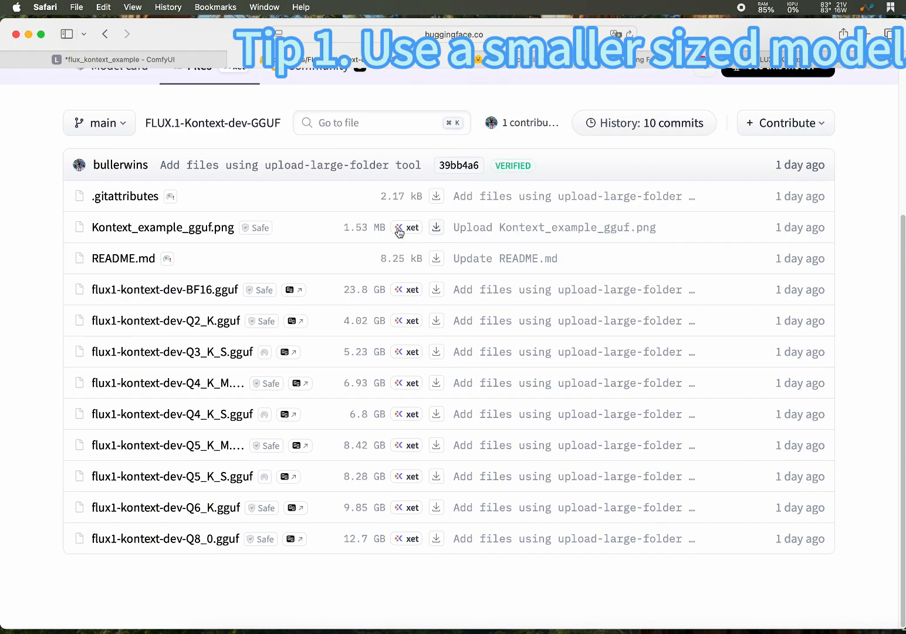
mouse_move(220, 528)
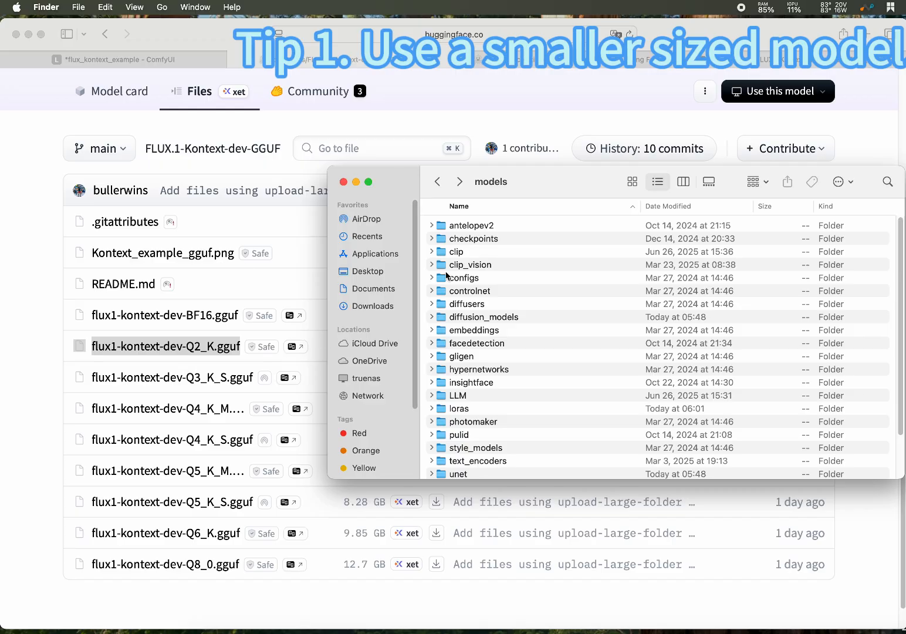
mouse_move(510, 201)
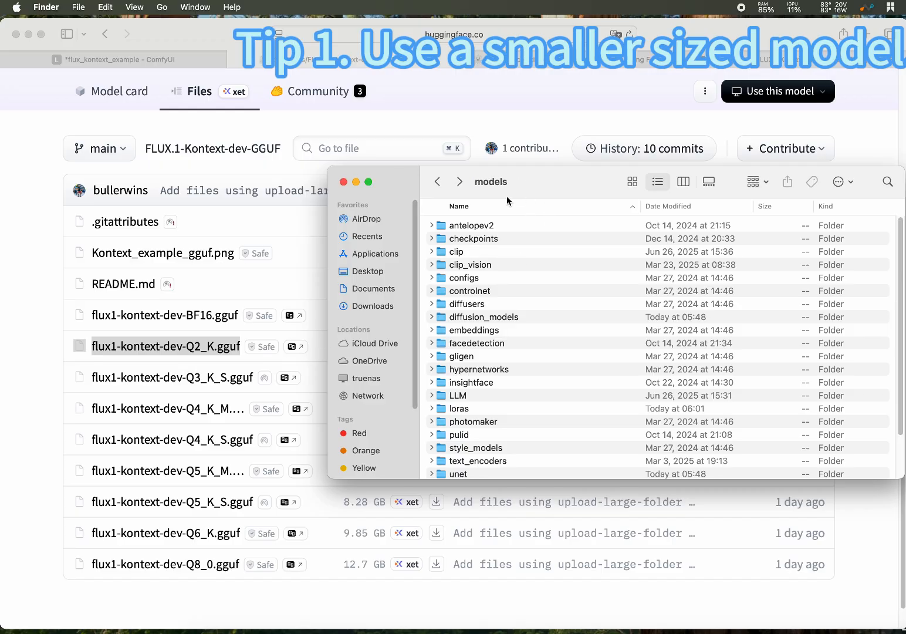
Open the models unet folder and select the 4.02 GB flux1-kontext-dev-Q2_K.gguf.
scroll(down, 3)
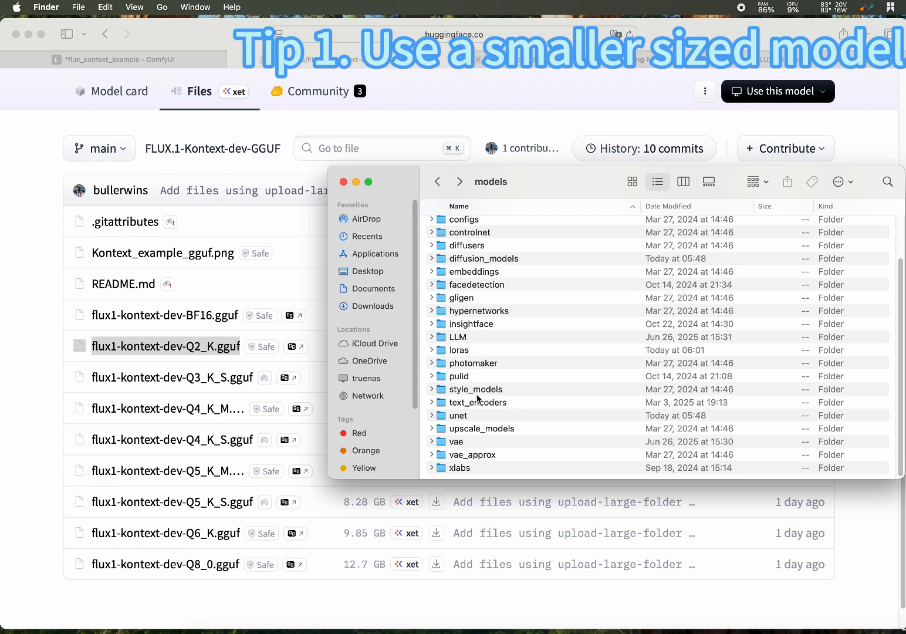
click(459, 415)
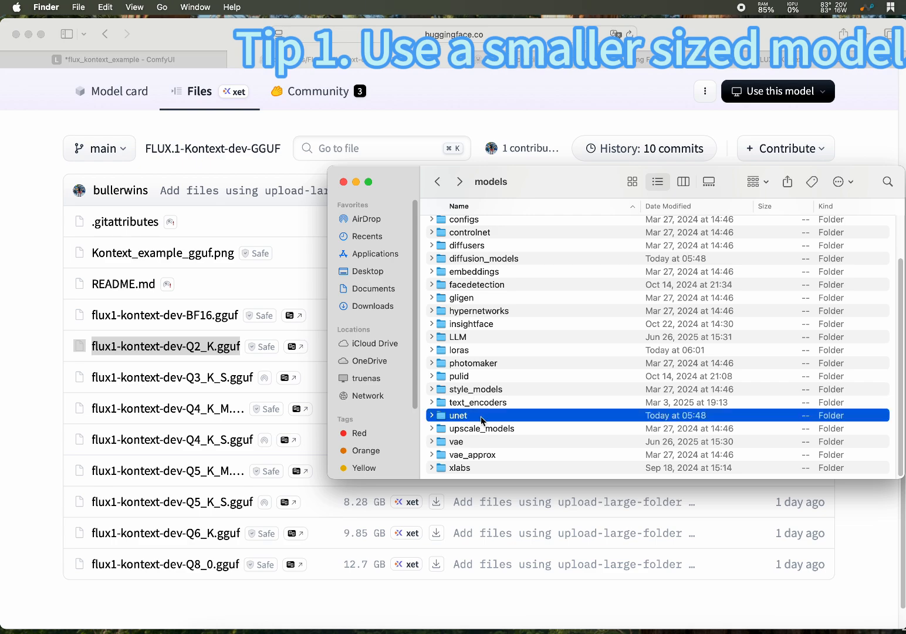
double_click(458, 415)
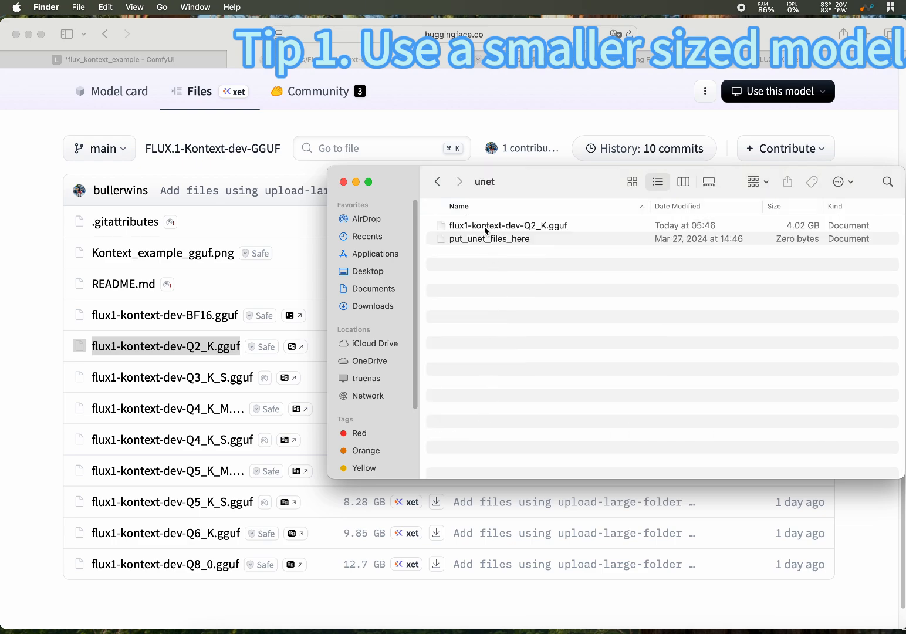
click(509, 225)
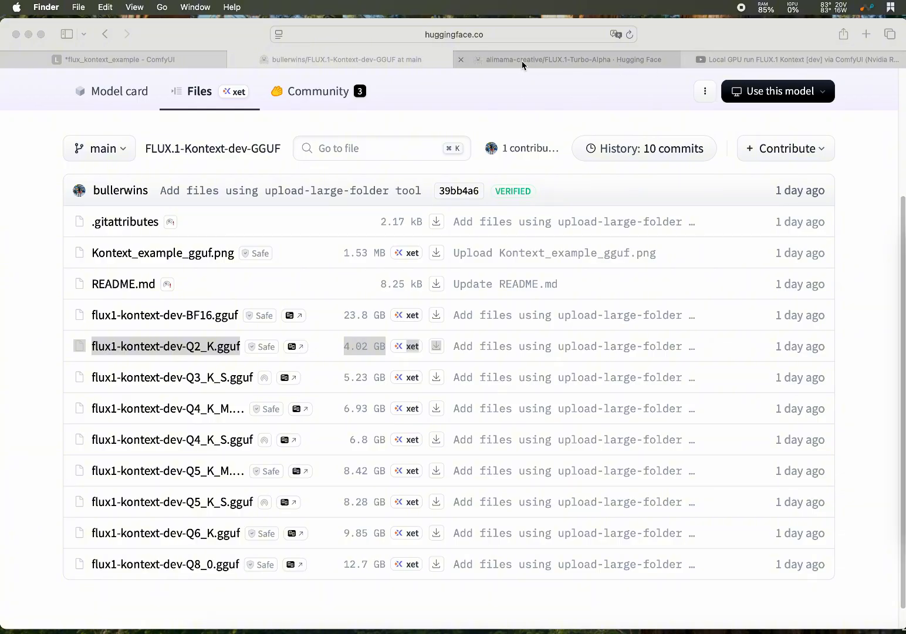
mouse_move(521, 65)
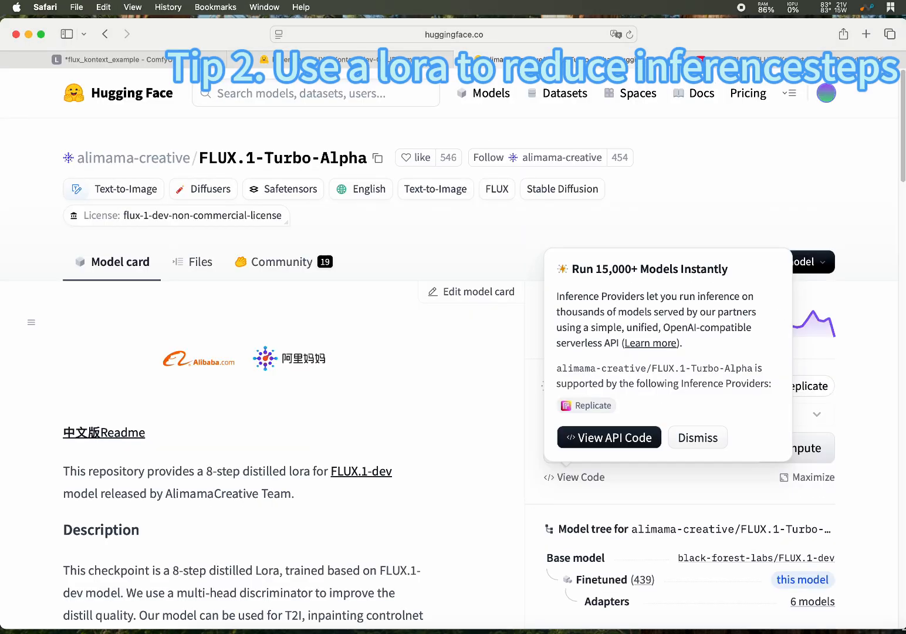
mouse_move(293, 174)
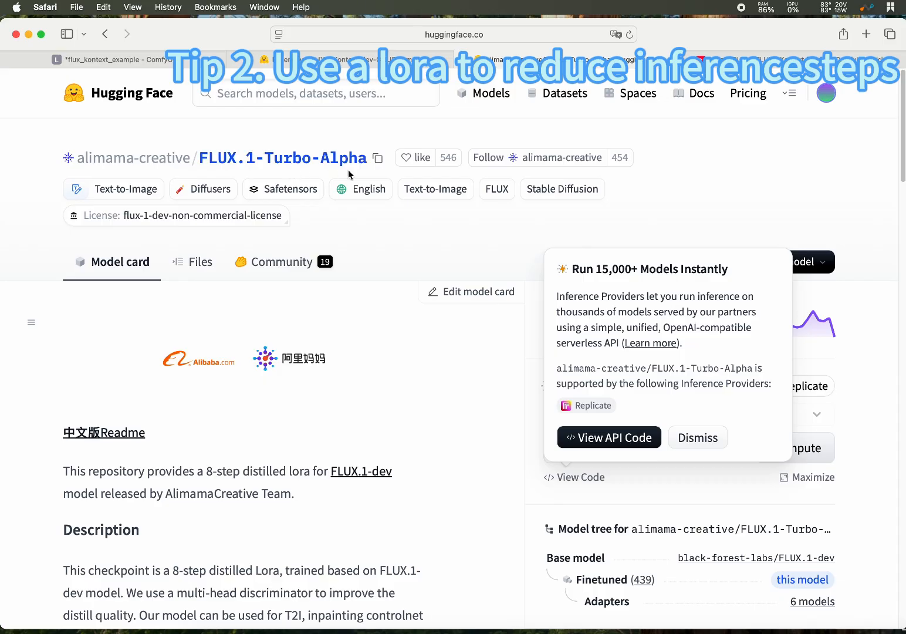
mouse_move(234, 442)
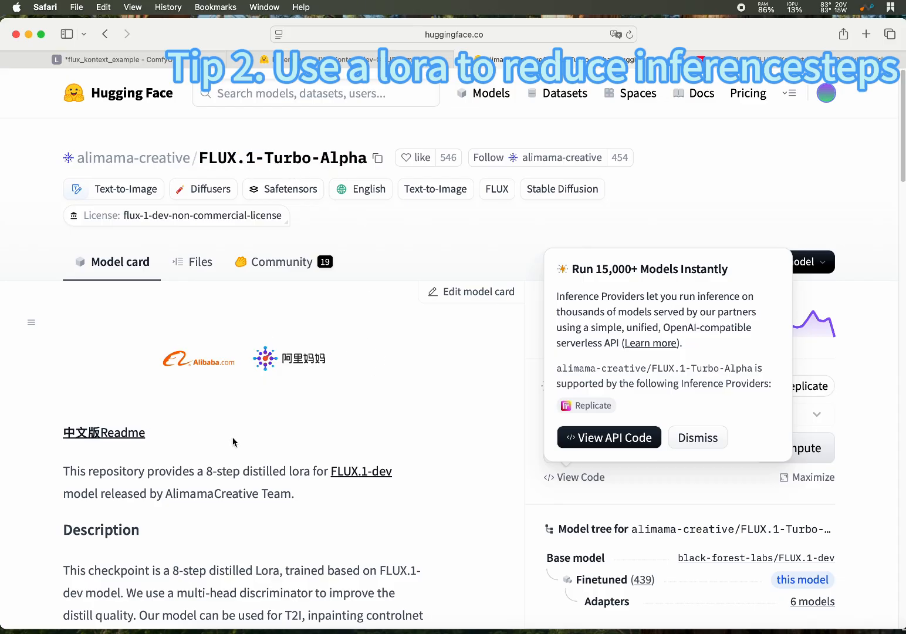
Highlight the Turbo-Alpha '8-step' claim, then list its files showing the 694 MB model.
scroll(down, 3)
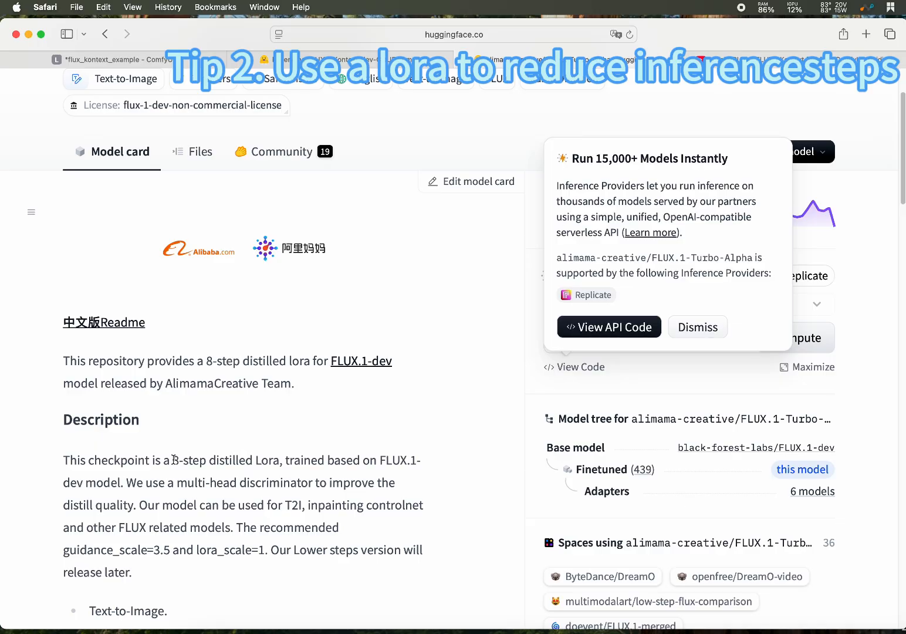
double_click(188, 460)
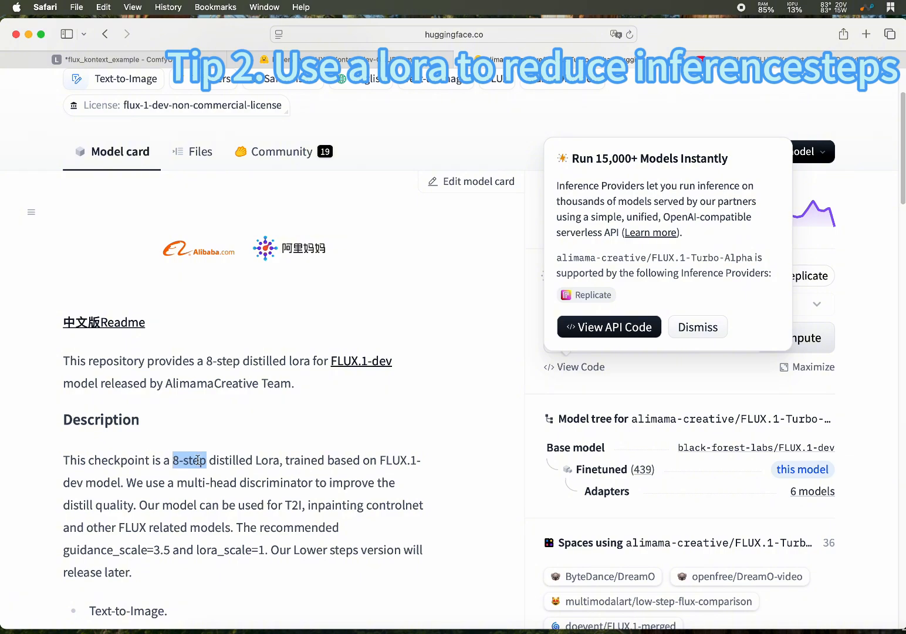
mouse_move(241, 466)
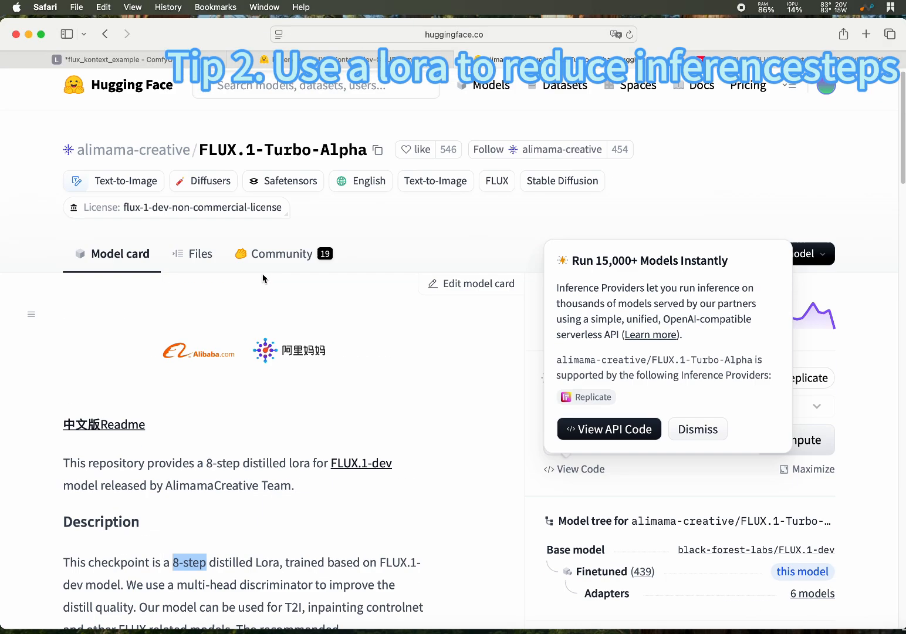
click(203, 253)
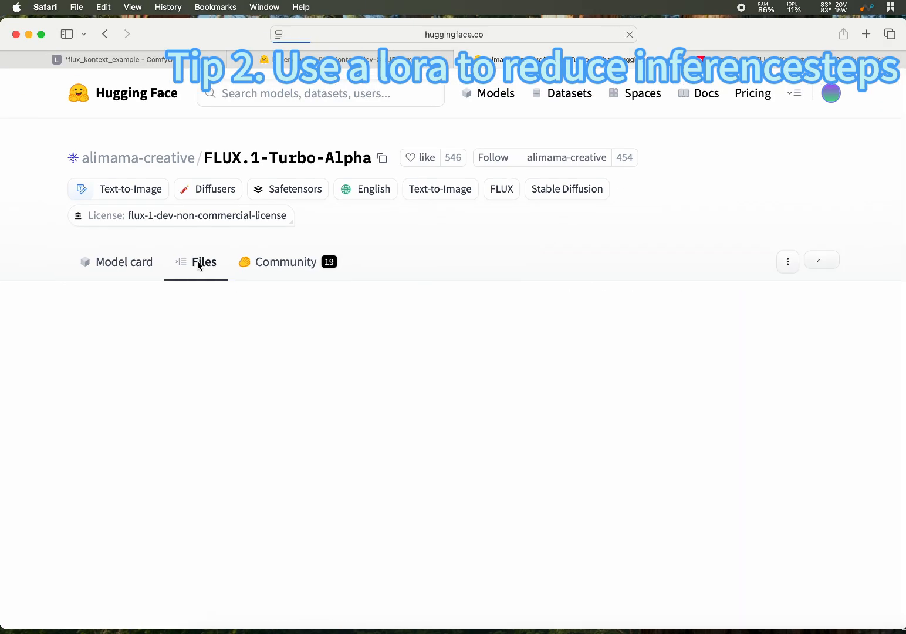
click(203, 262)
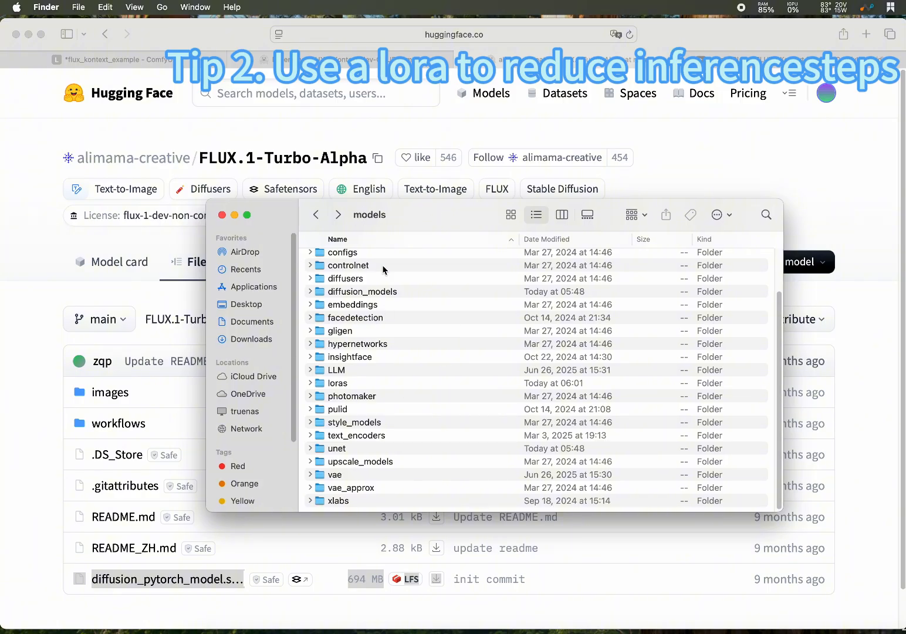
mouse_move(348, 386)
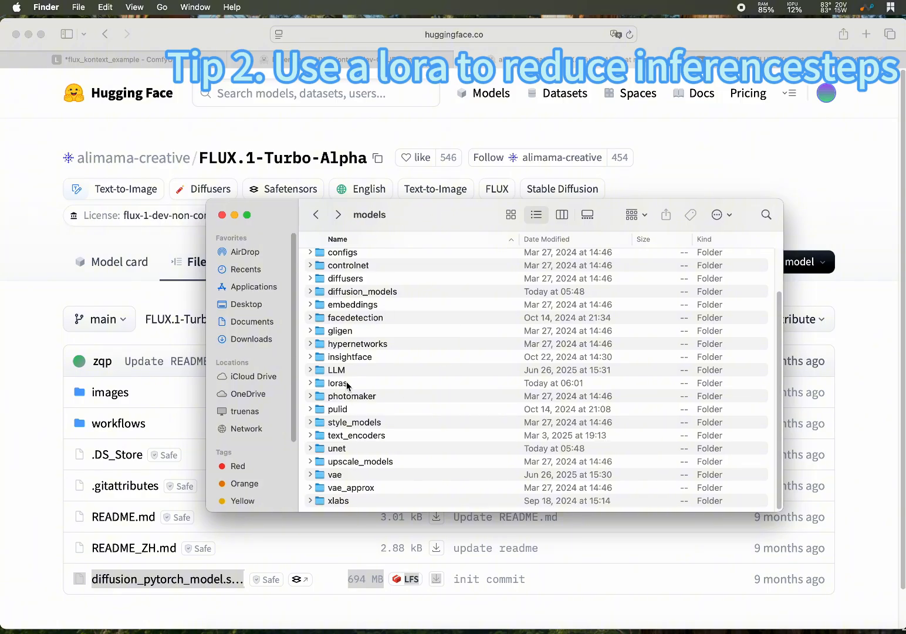
Open the loras folder and select the 694.1 MB Turbo_alph_8steps.safetensors.
double_click(338, 383)
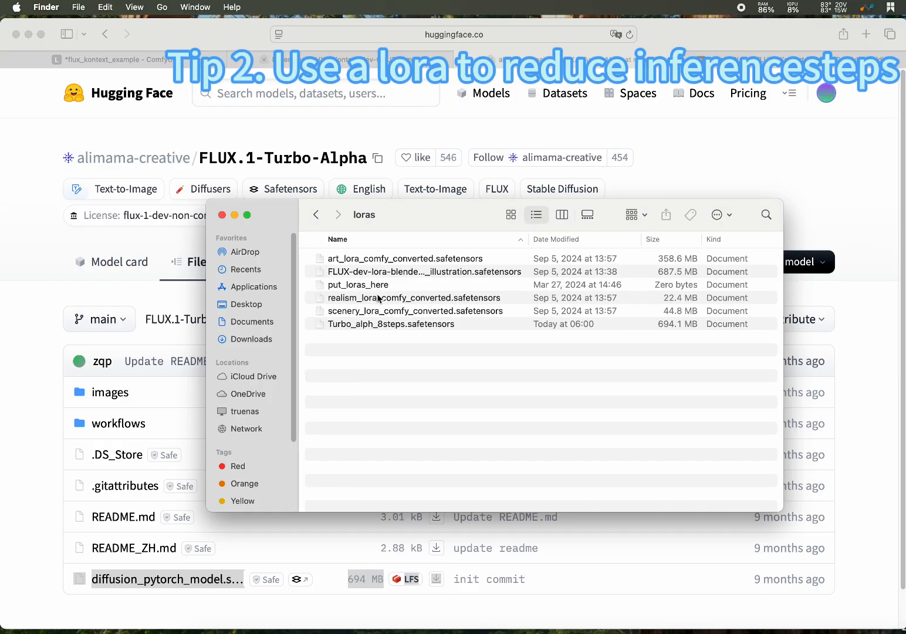
mouse_move(377, 319)
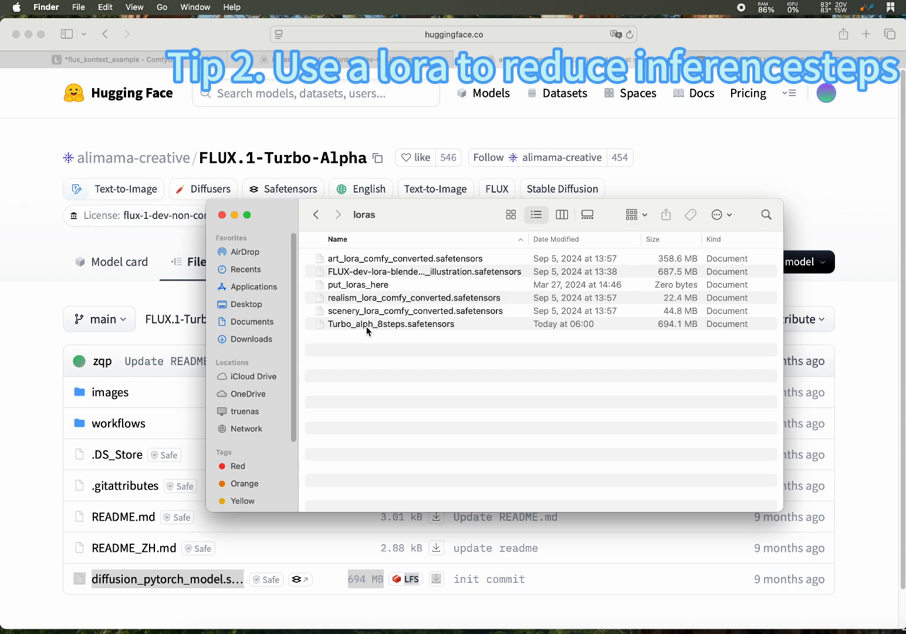
click(392, 324)
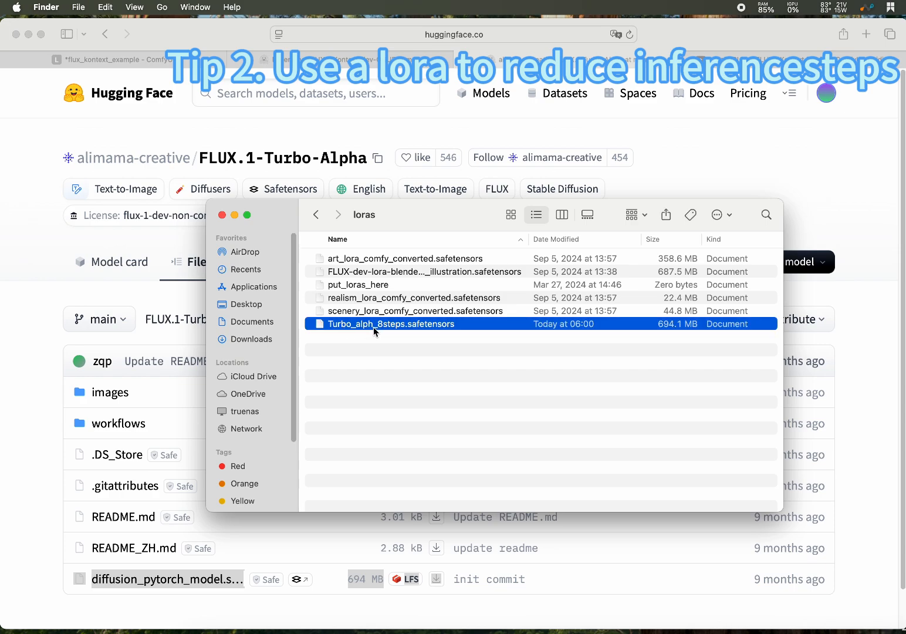
mouse_move(445, 334)
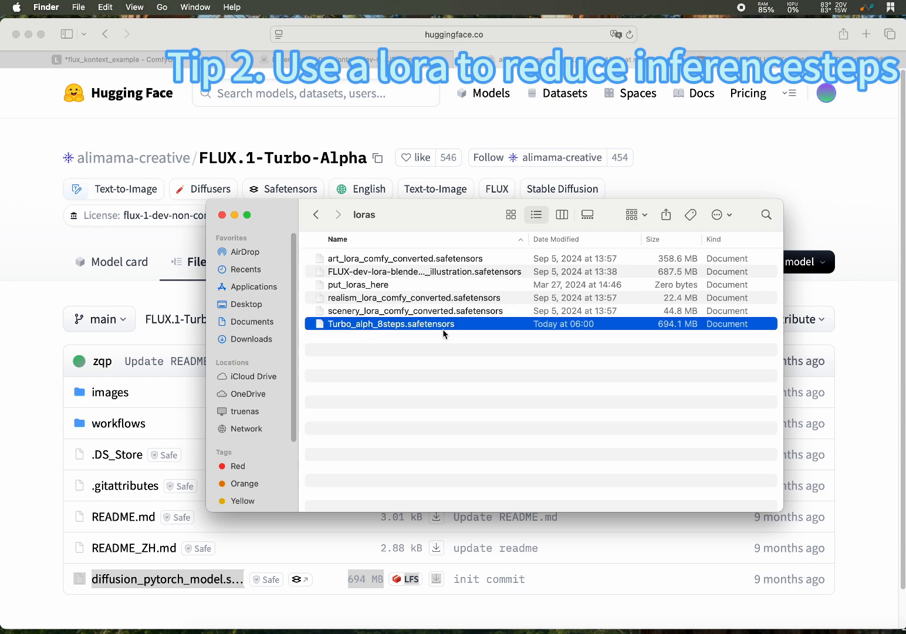
mouse_move(406, 220)
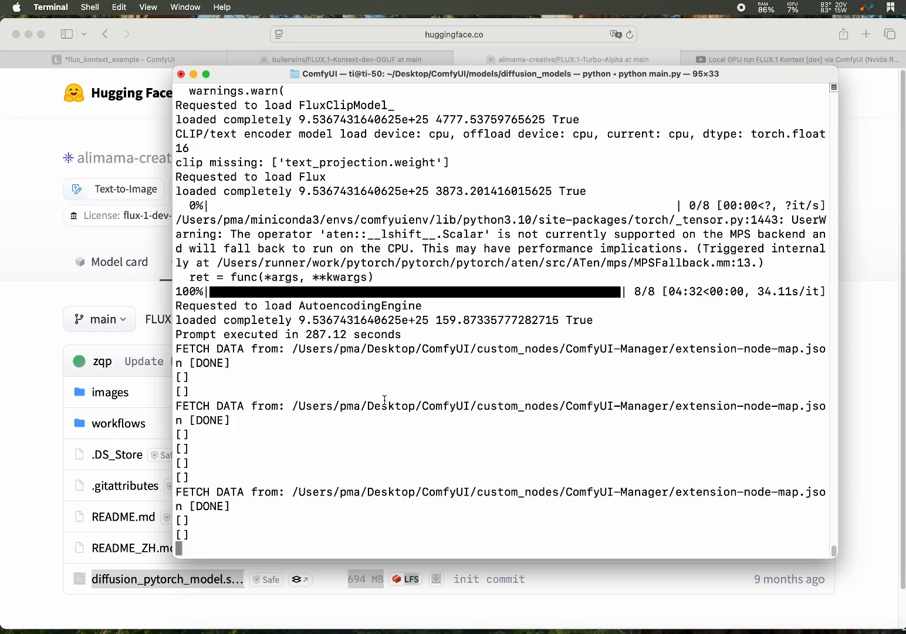
mouse_move(393, 393)
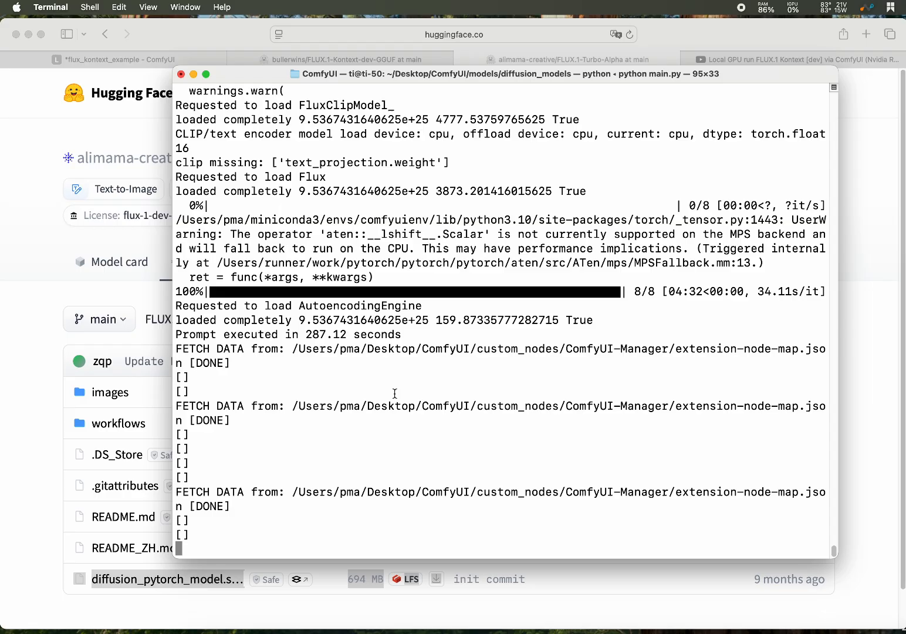
mouse_move(269, 82)
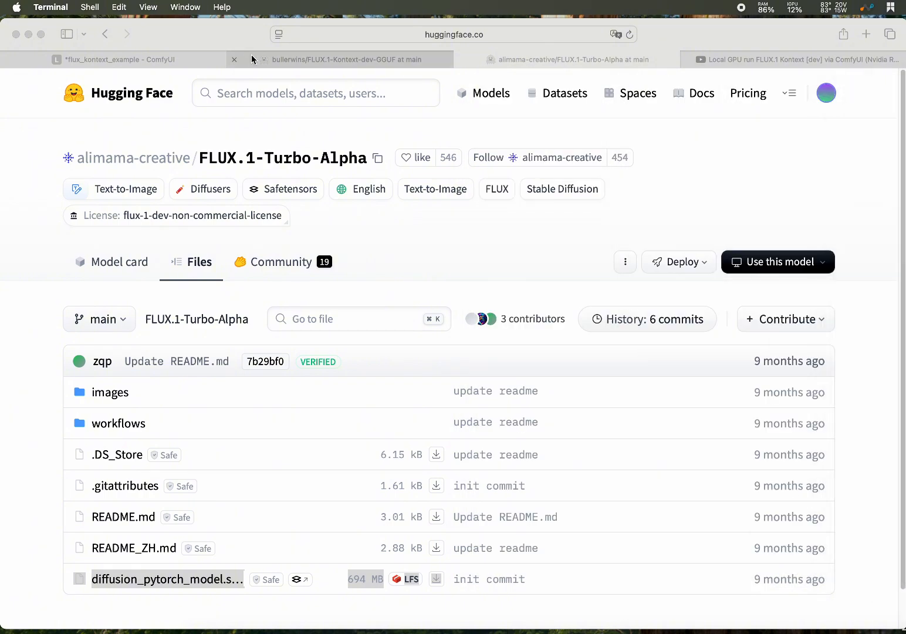
Return to the flux_kontext_example workflow after checking the 287.12-second run log.
click(111, 59)
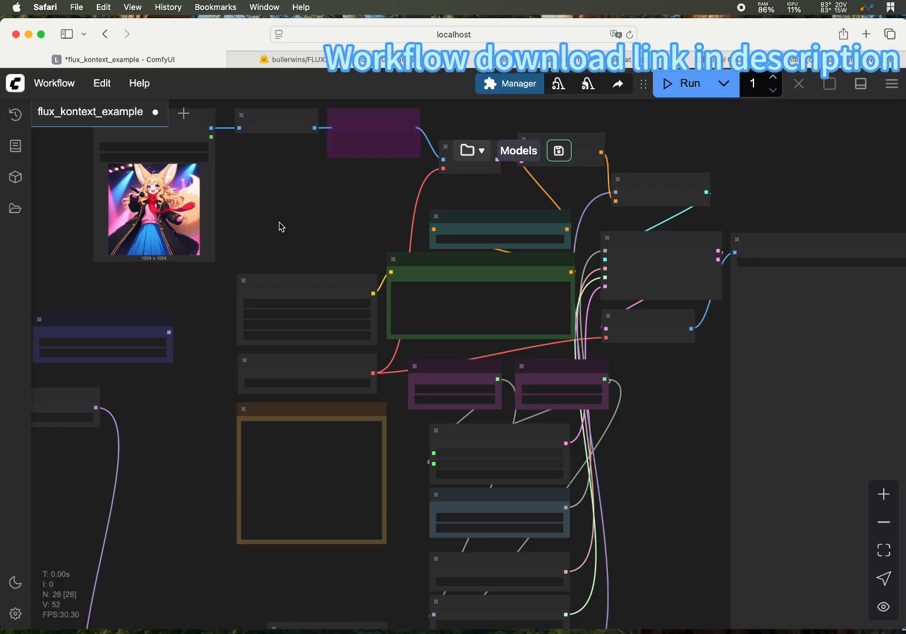
Pan to the fp8 and Q2_K GGUF model loaders, then open Manager.
drag(279, 226, 332, 242)
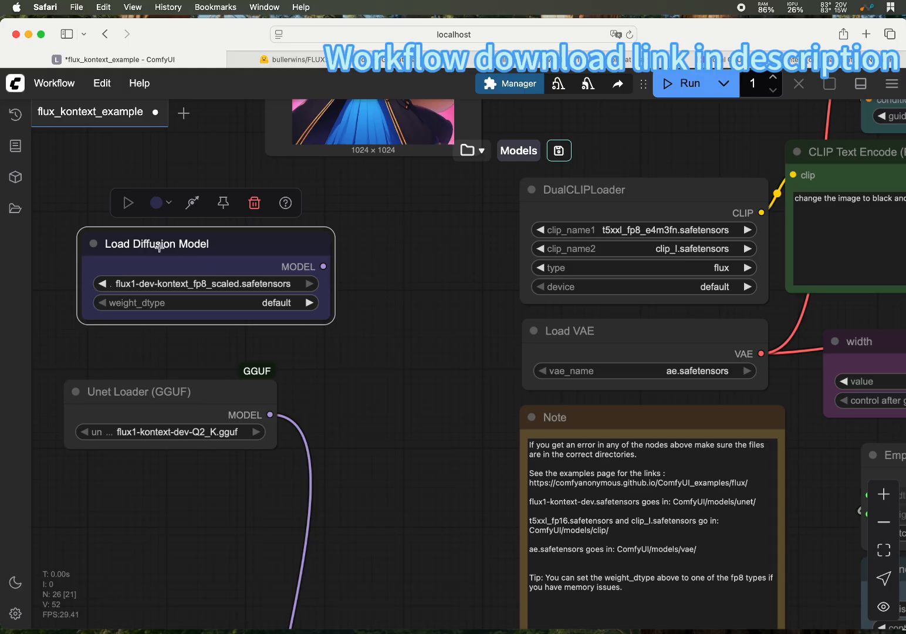
mouse_move(380, 385)
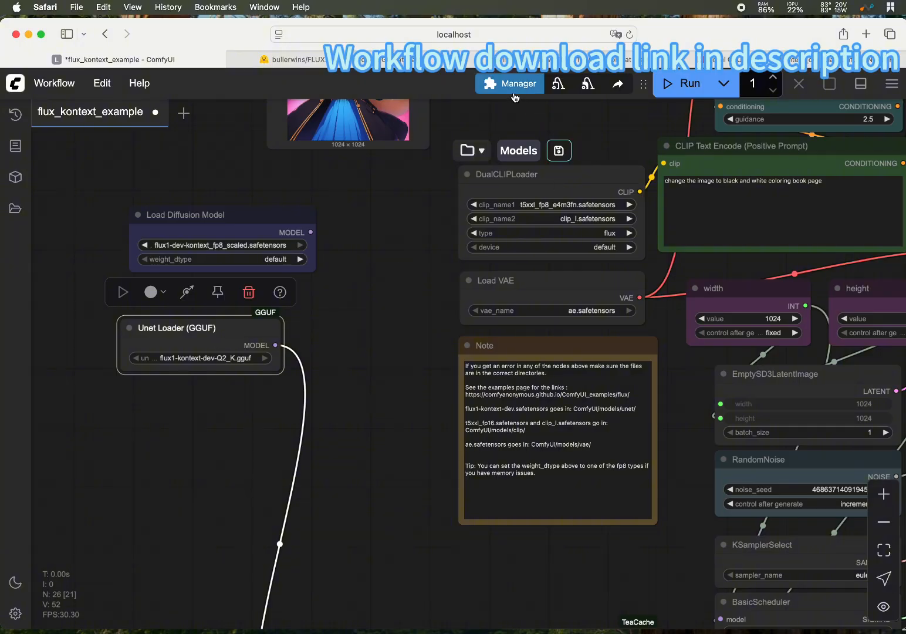
click(519, 83)
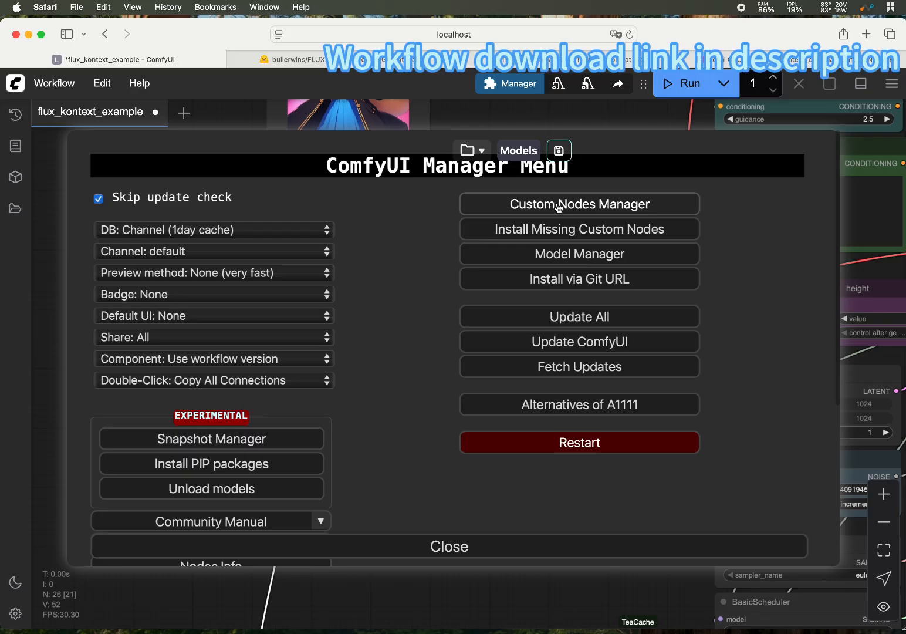
Search custom nodes for 'gguf', confirm ComfyUI-GGUF is installed, and close the browser.
click(579, 203)
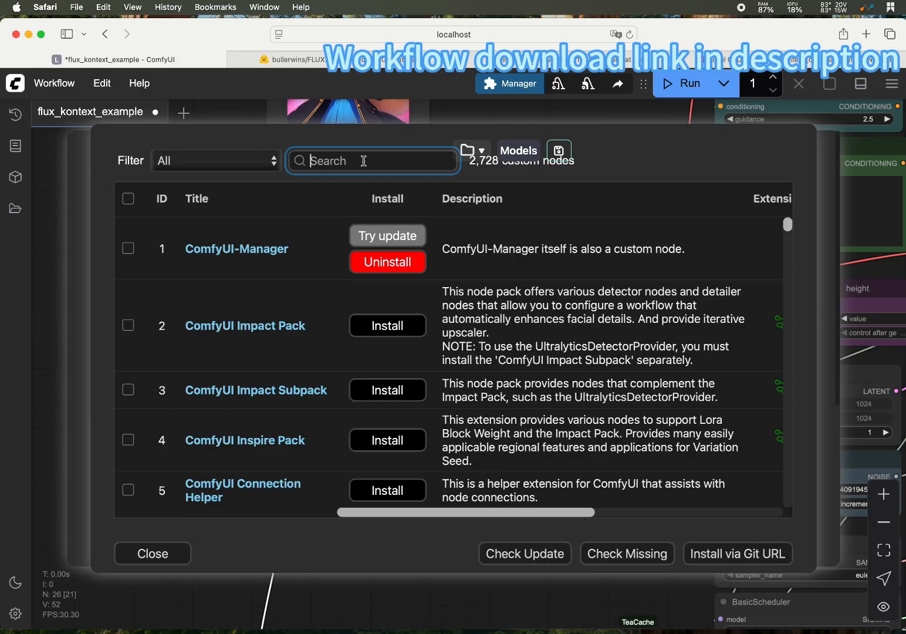
text(gguf)
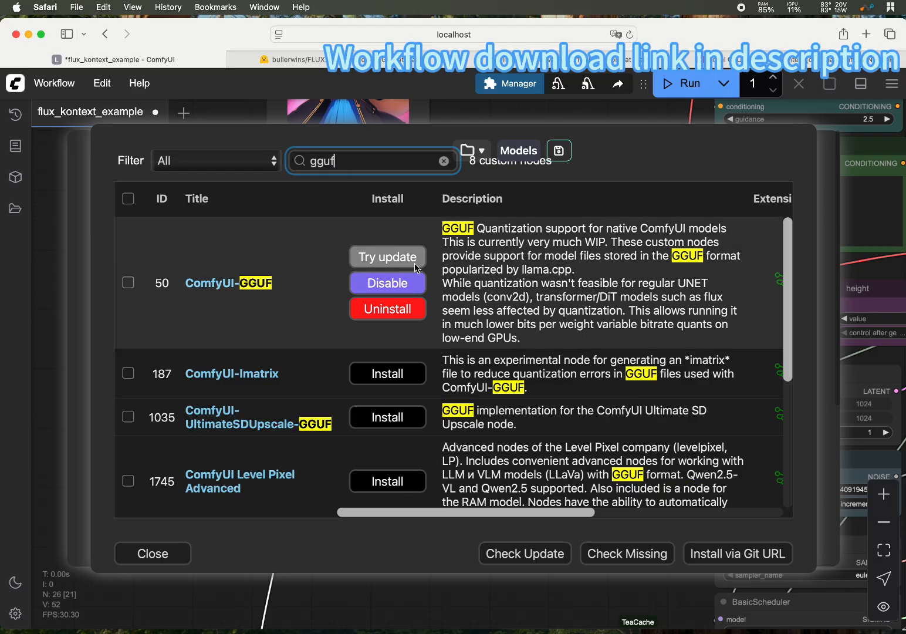
mouse_move(405, 332)
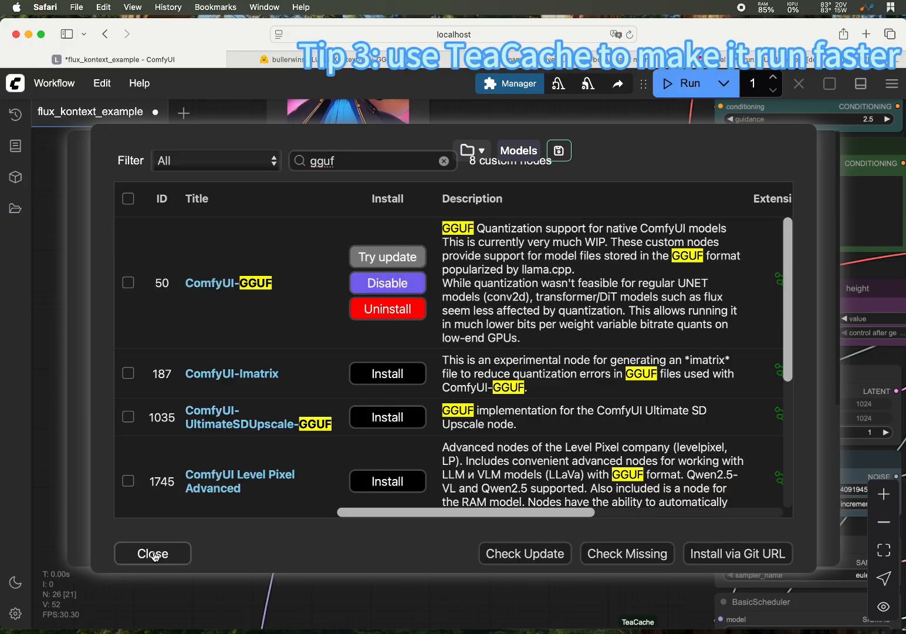
click(152, 553)
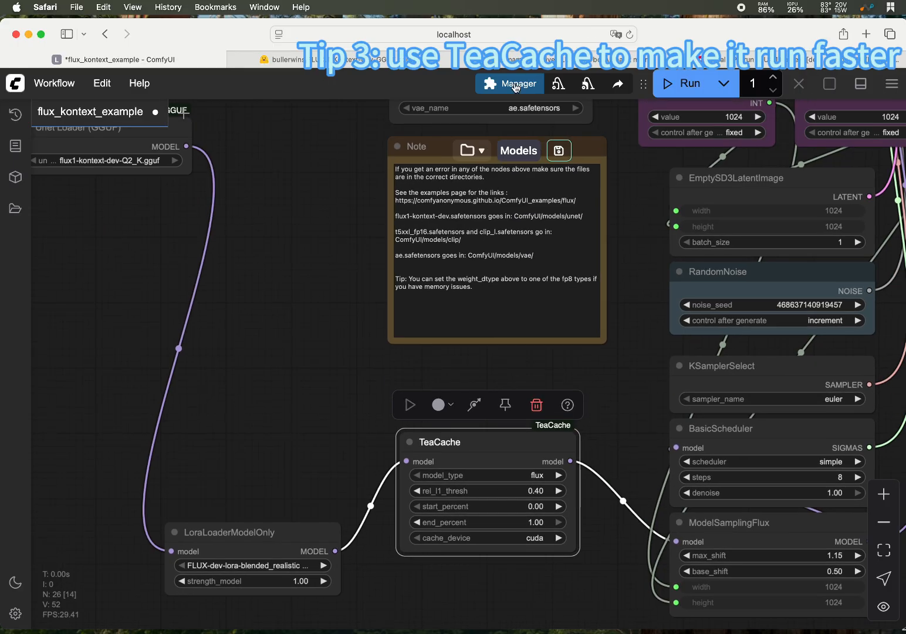
Search Manager's custom nodes for 'tea' to check that ComfyUI-TeaCache is installed.
click(511, 83)
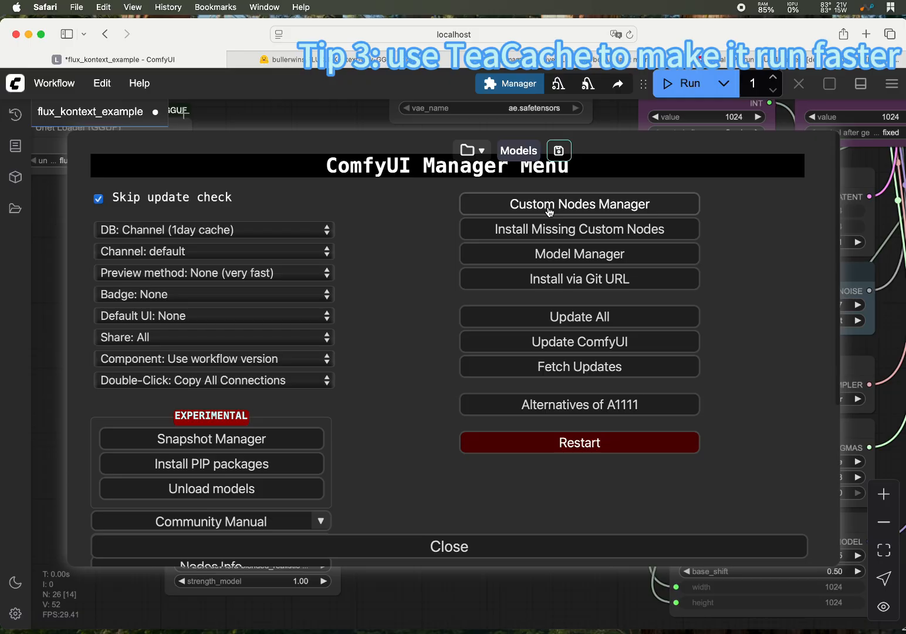
mouse_move(549, 213)
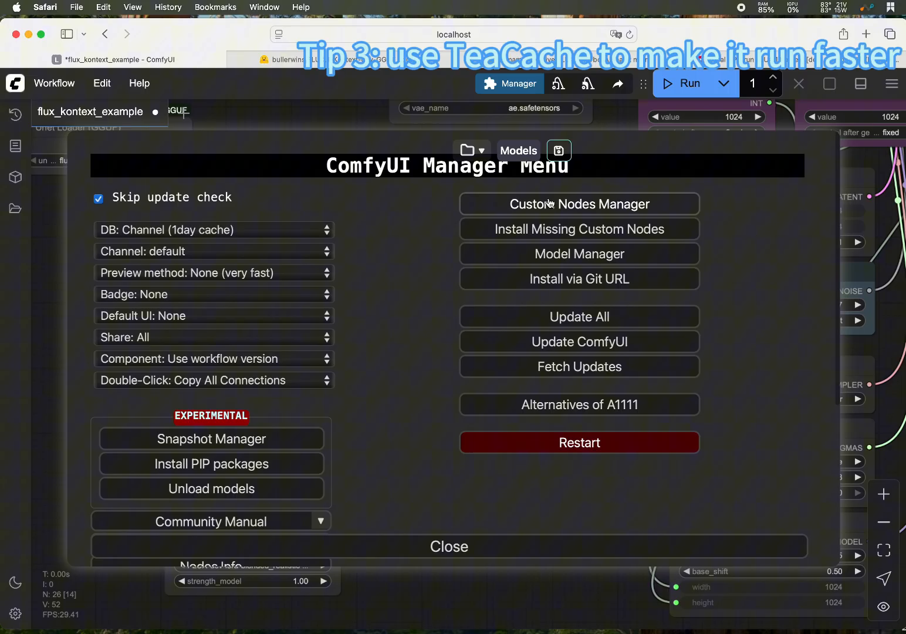
click(578, 204)
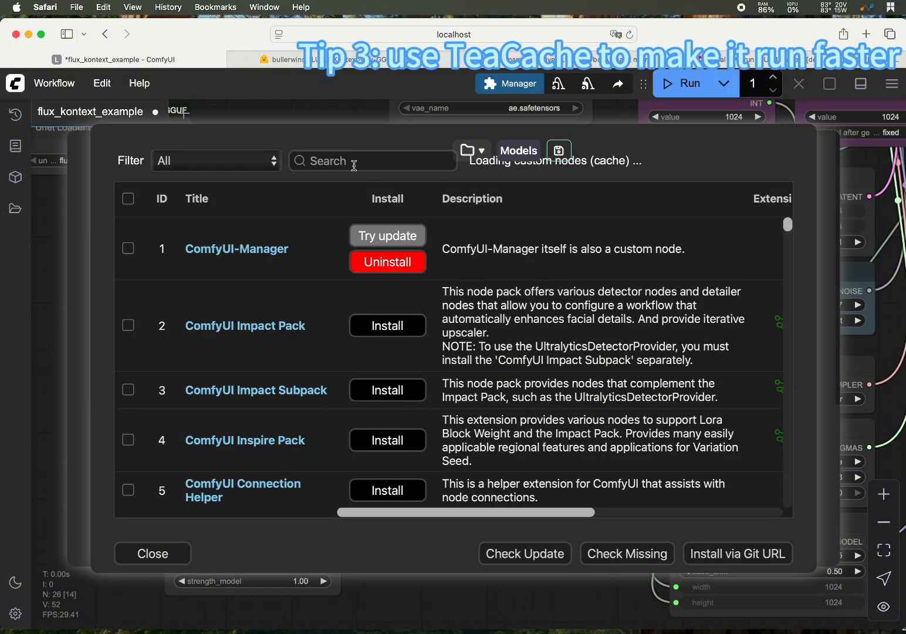
text(teacache)
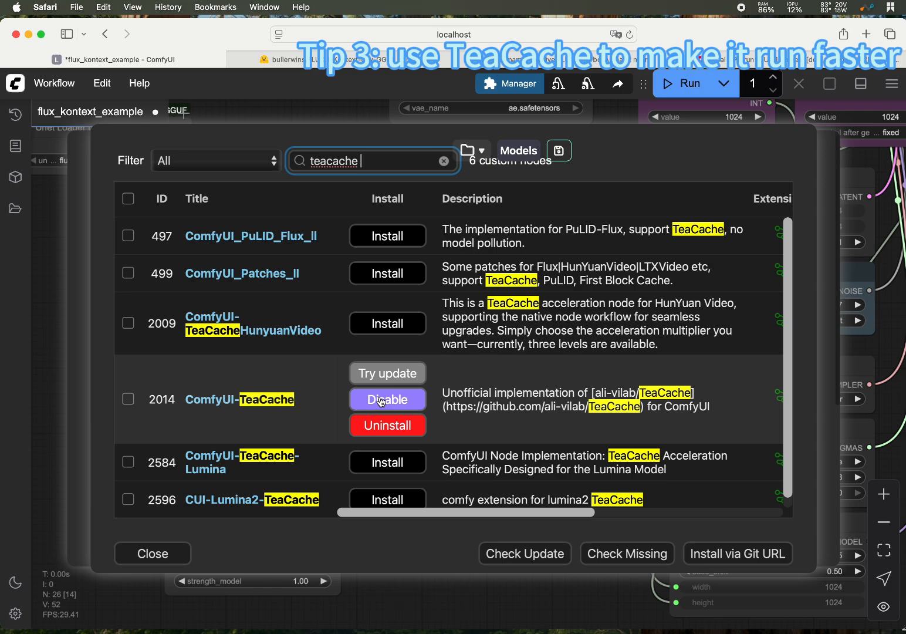
mouse_move(434, 421)
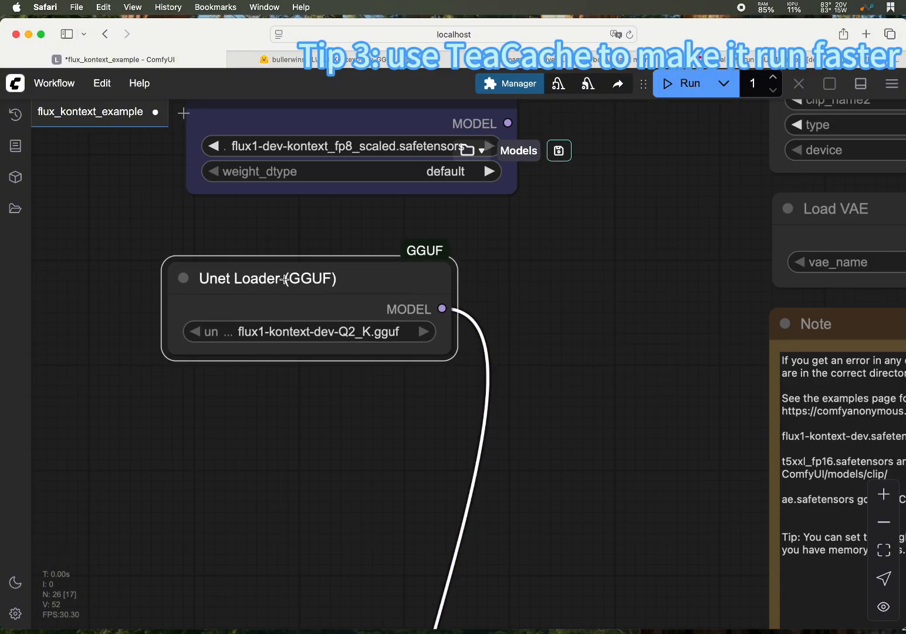
click(276, 278)
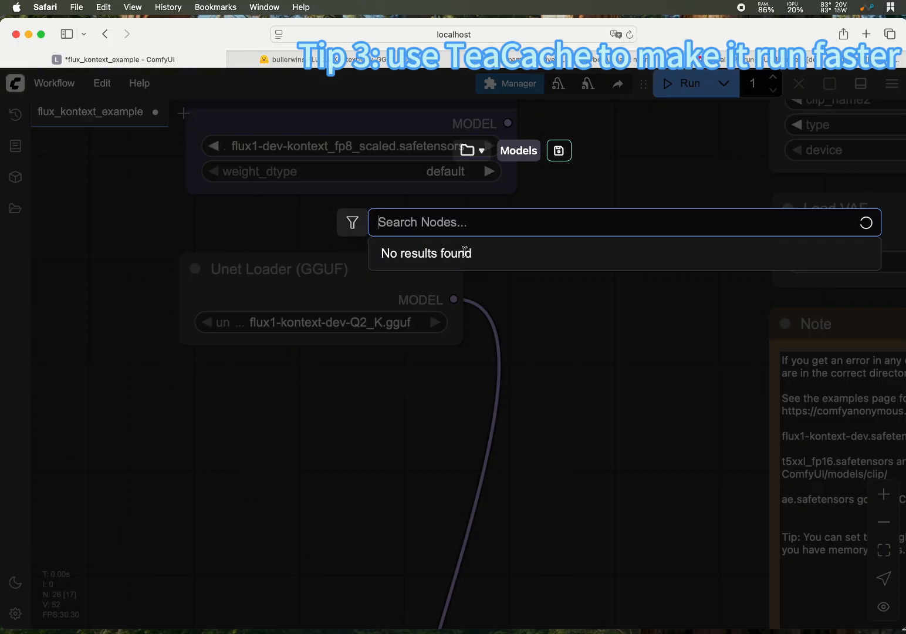
text(gguf)
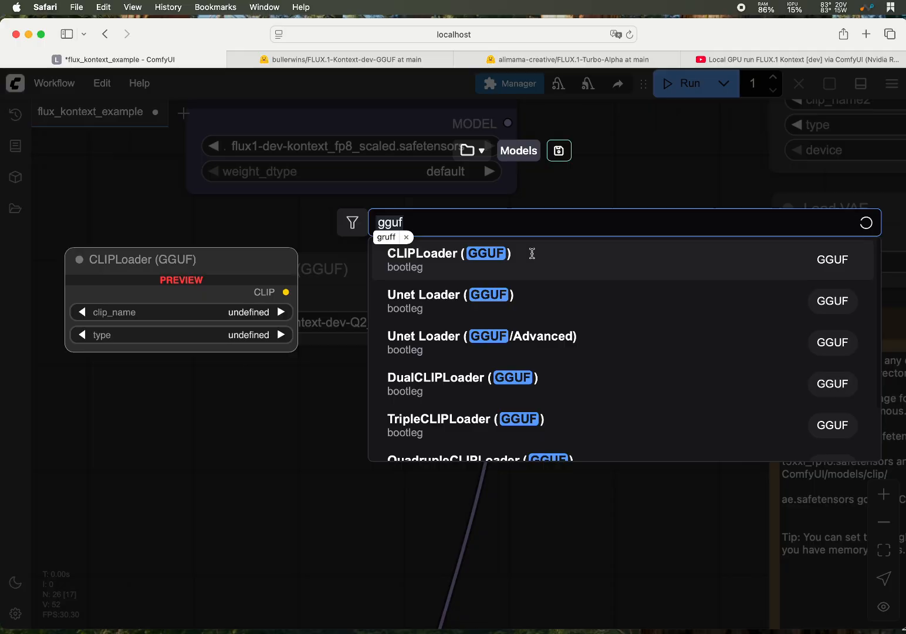
click(424, 295)
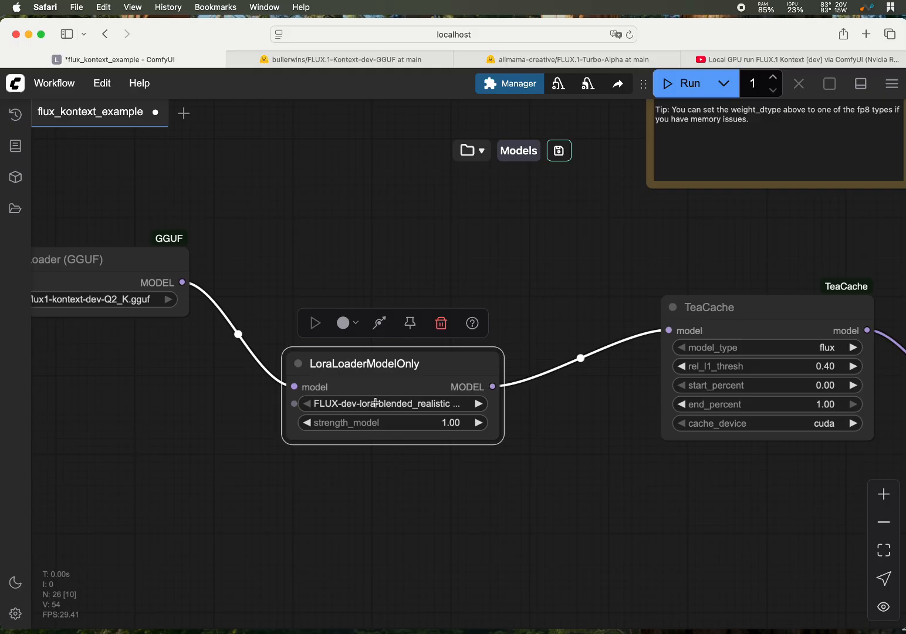
Set LoraLoaderModelOnly's lora_name to Turbo_alph_8steps.safetensors.
click(391, 403)
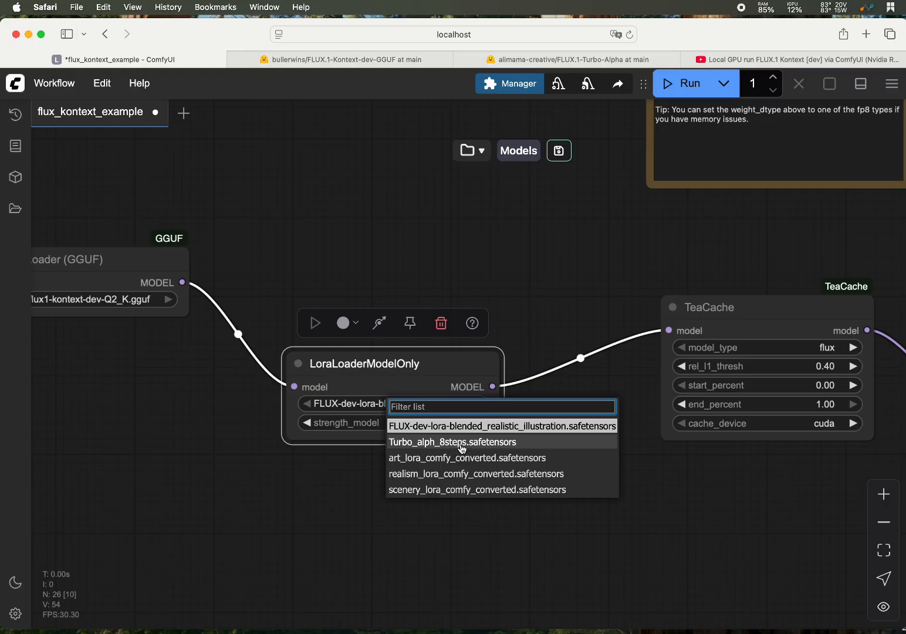
click(453, 441)
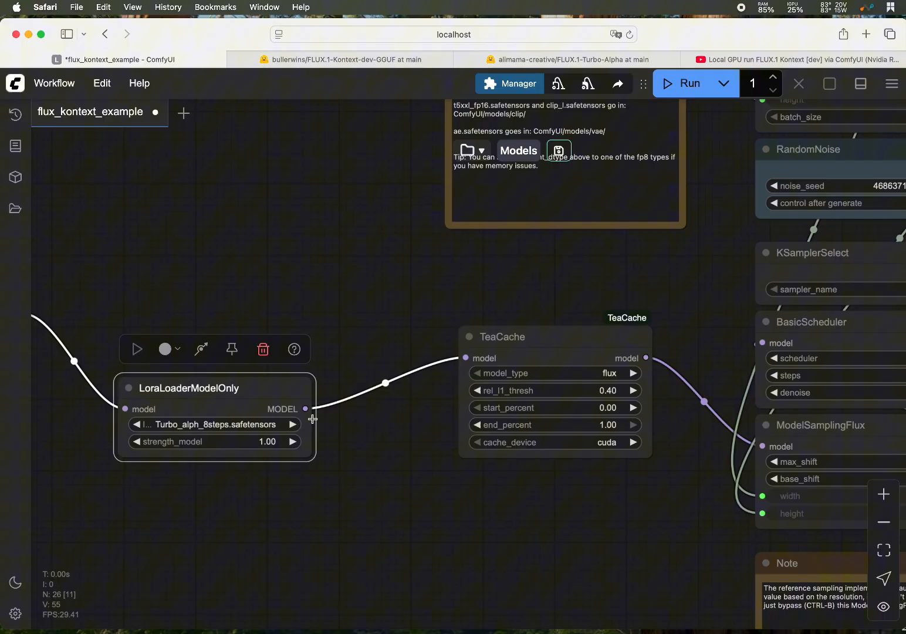
mouse_move(521, 340)
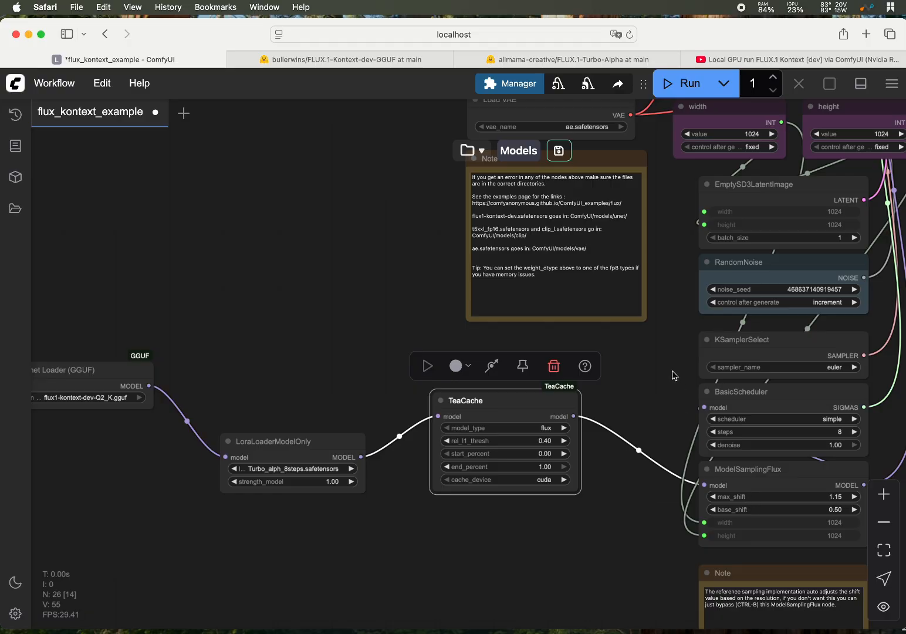
mouse_move(665, 350)
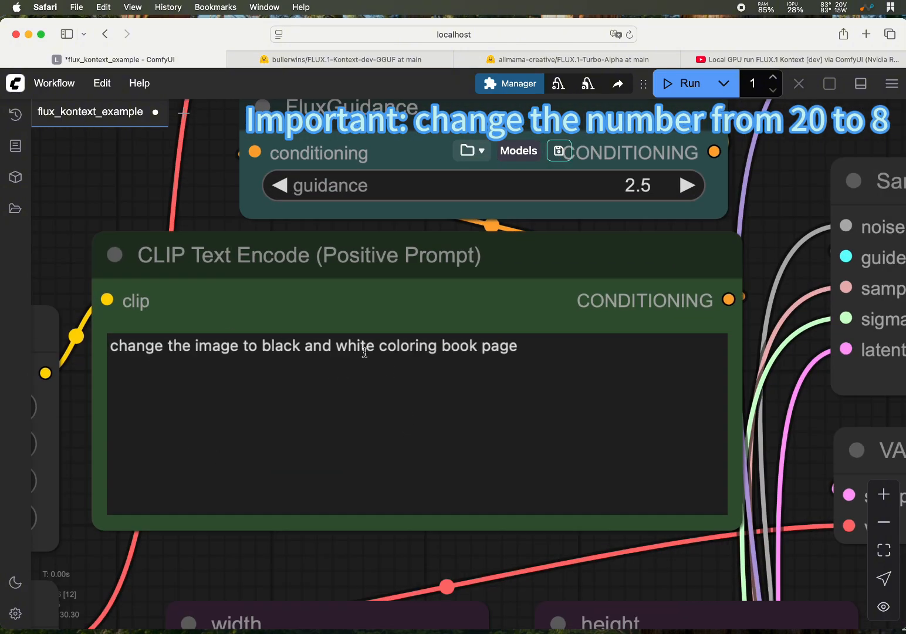
mouse_move(505, 364)
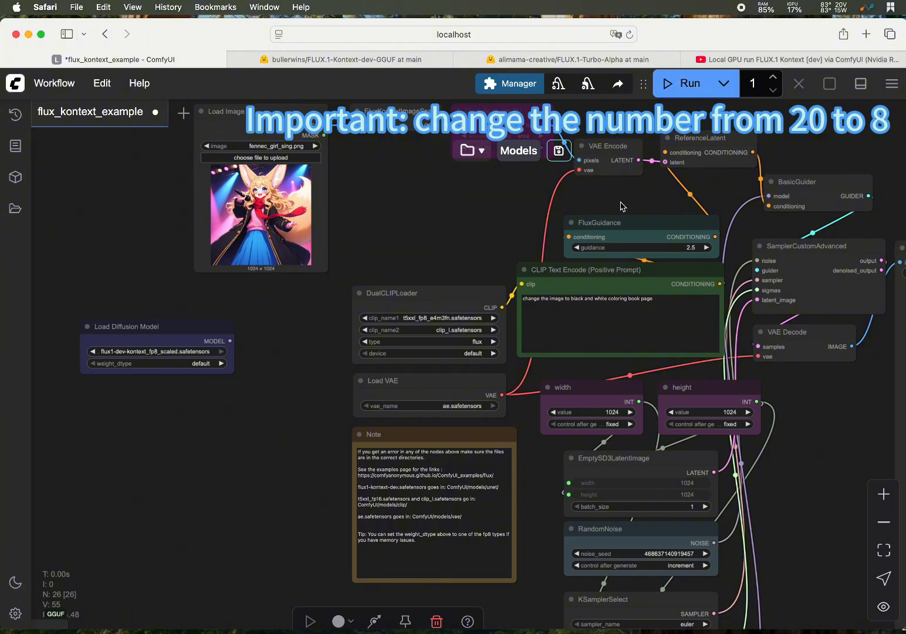
mouse_move(767, 29)
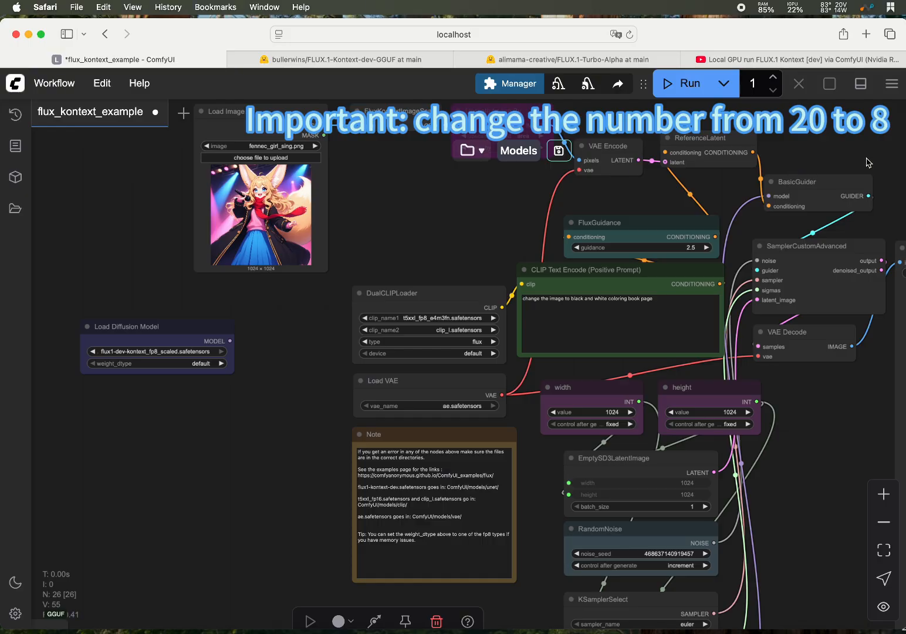
mouse_move(837, 165)
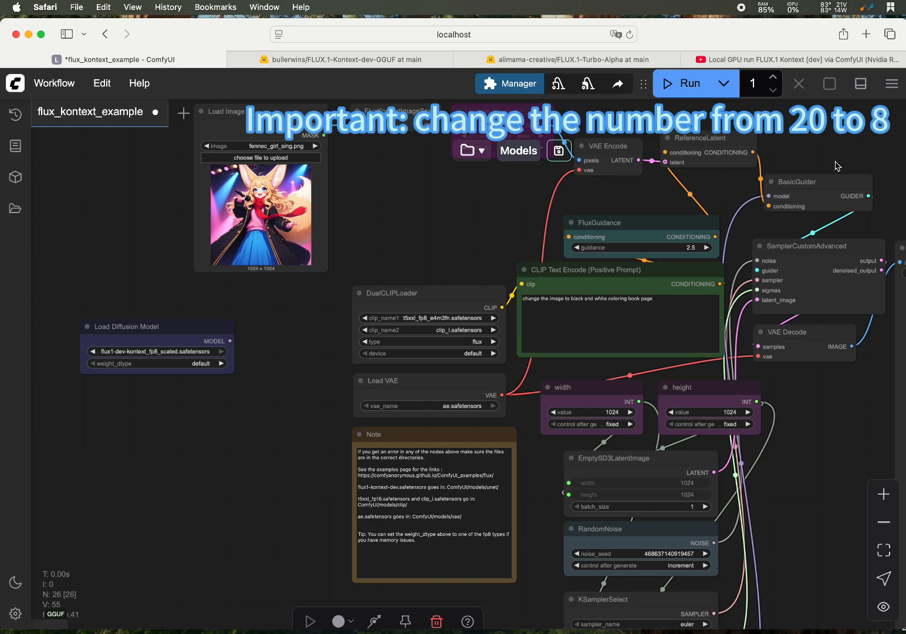
mouse_move(469, 291)
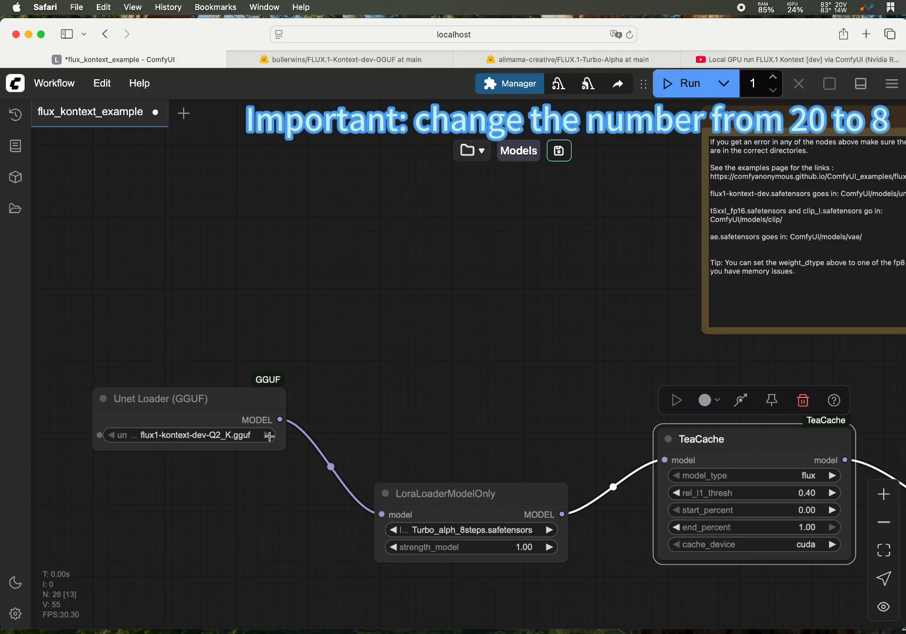
mouse_move(364, 407)
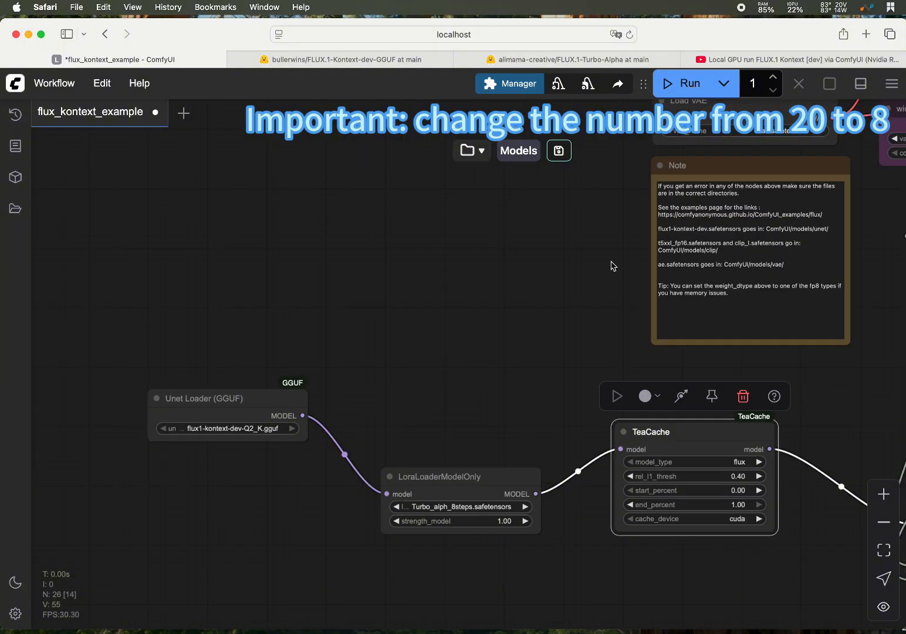
drag(612, 266, 235, 282)
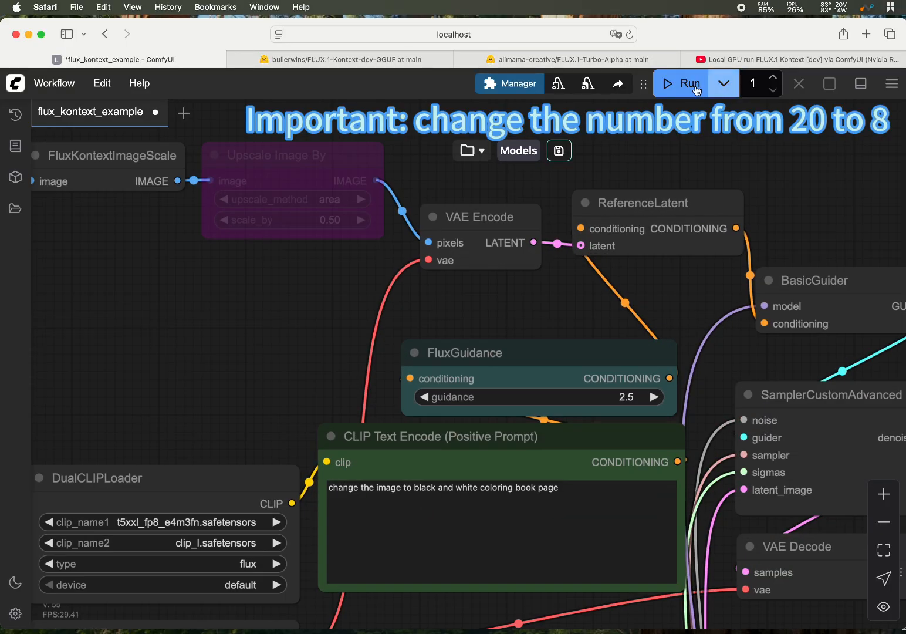
Run the workflow to generate the coloring page with 8-step sampling.
click(680, 83)
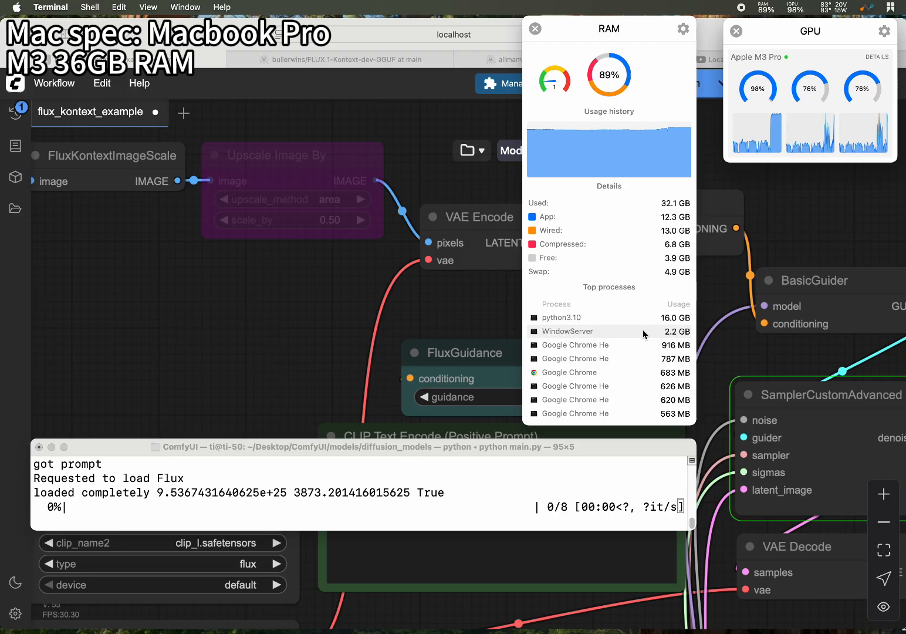
mouse_move(646, 322)
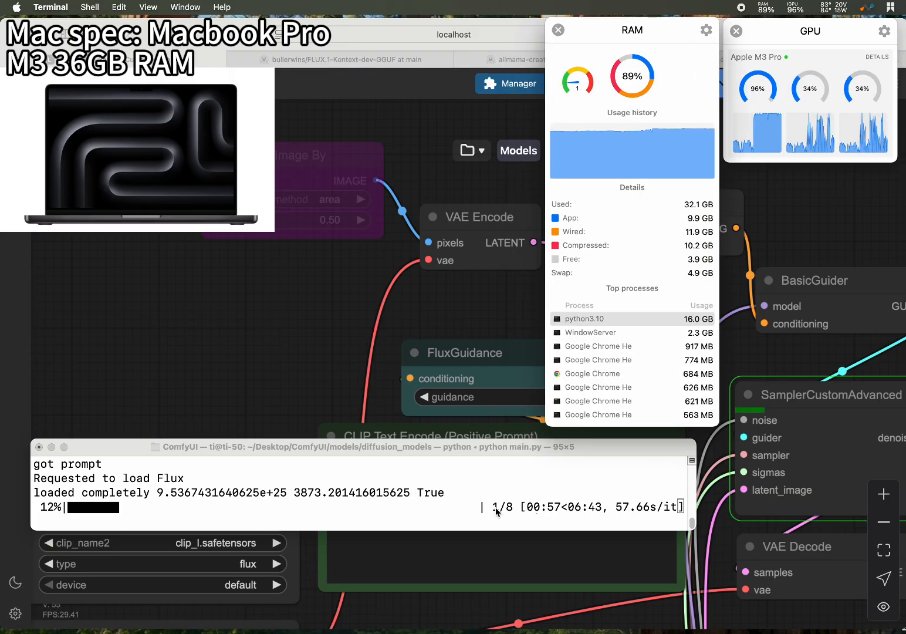
mouse_move(567, 514)
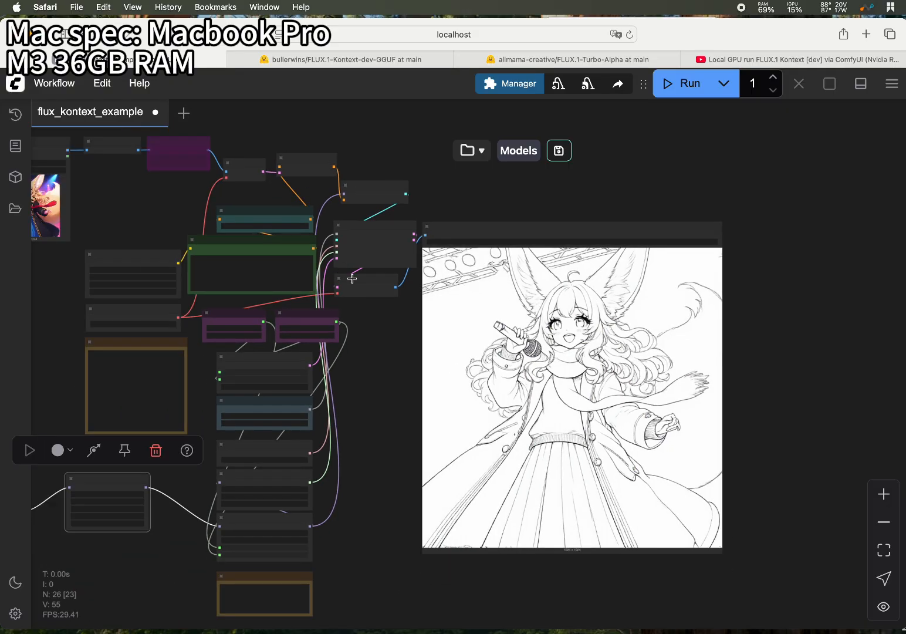
Pan the canvas to show the black-and-white fennec girl coloring page beside the workflow.
drag(352, 279, 493, 335)
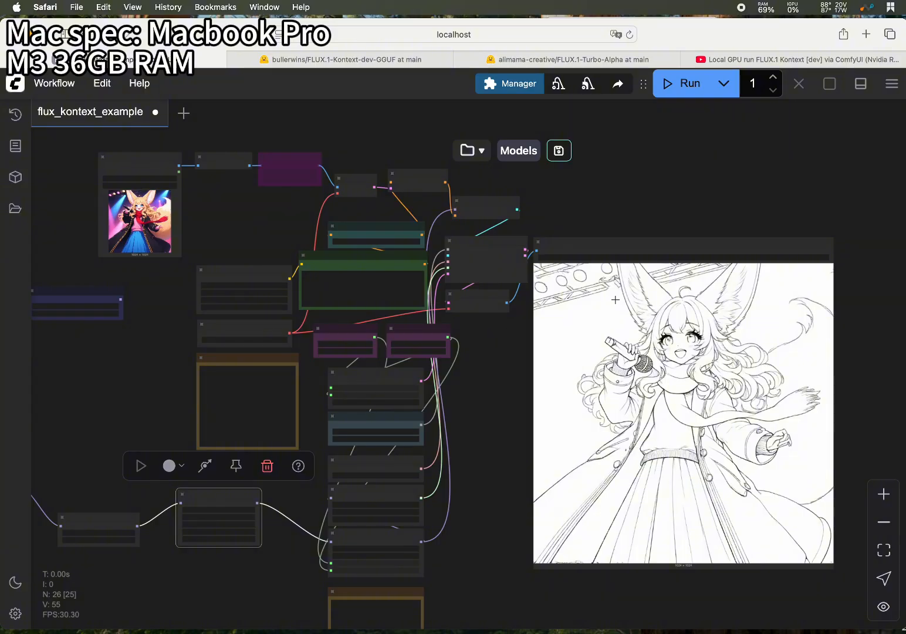
mouse_move(536, 324)
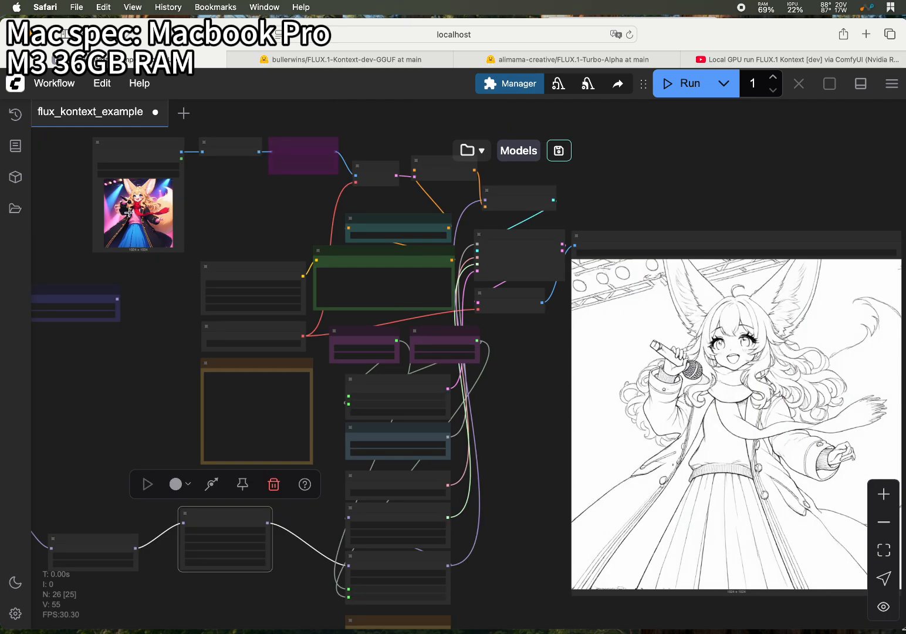
mouse_move(621, 382)
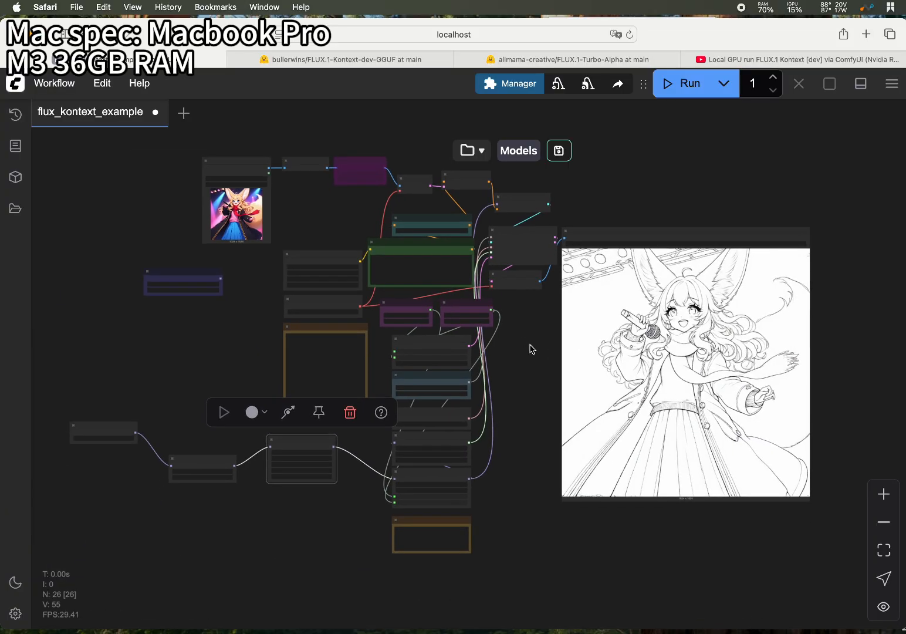
drag(532, 348, 525, 368)
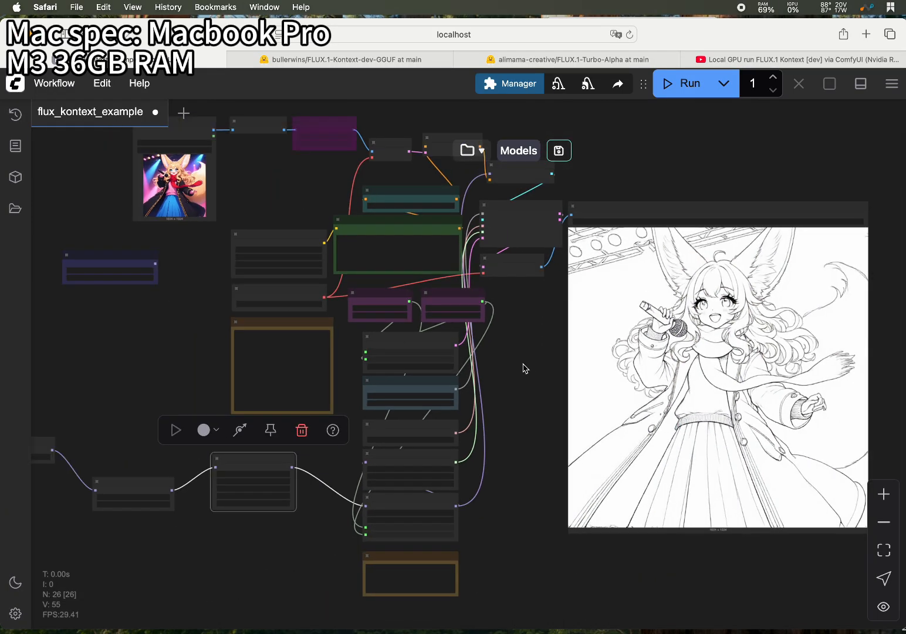